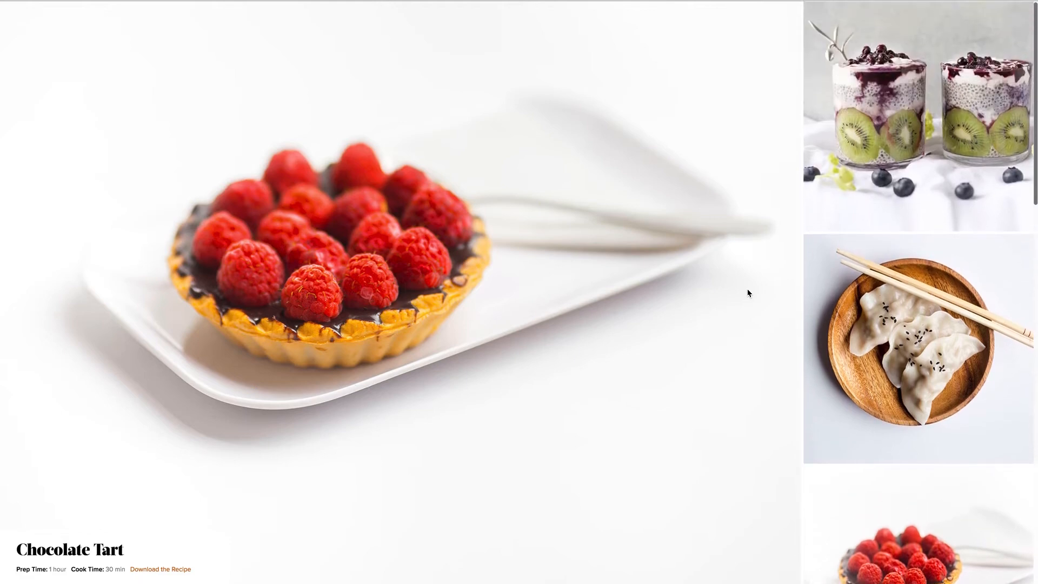
Scroll down the Home page while enabling it to expand beyond 960 pixels.
scroll(down, 3)
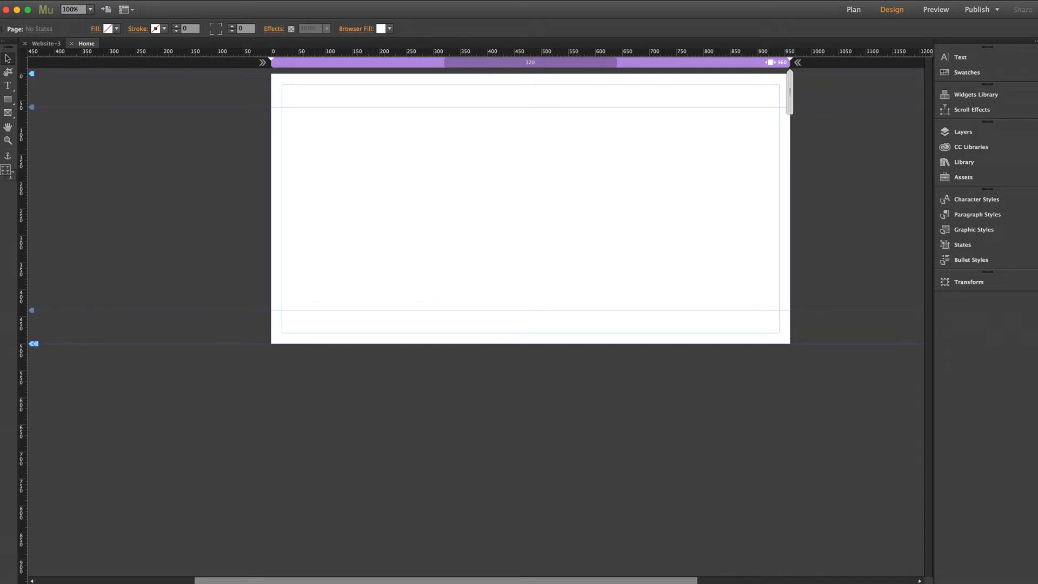
mouse_move(344, 384)
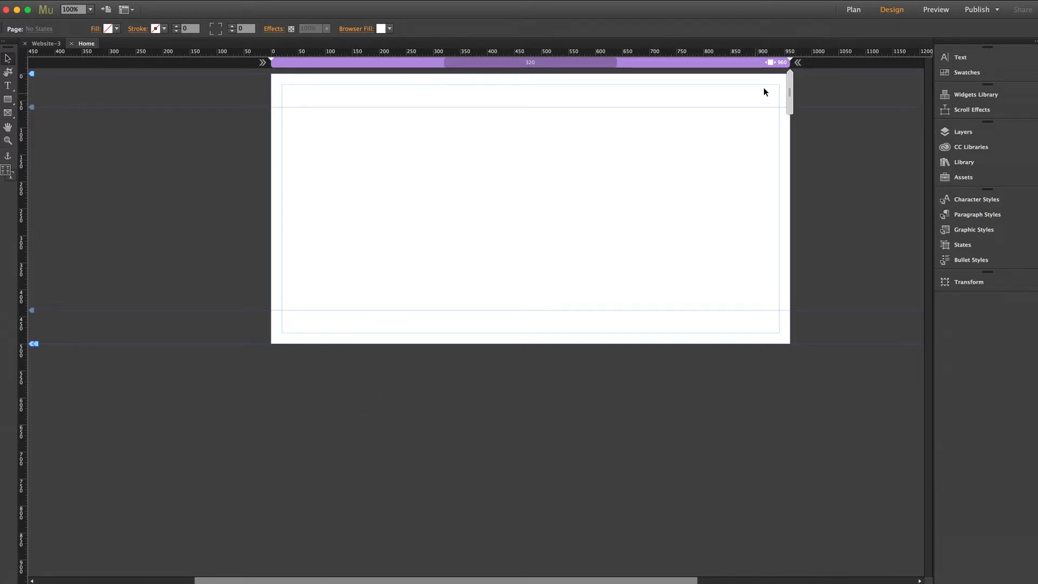
mouse_move(798, 63)
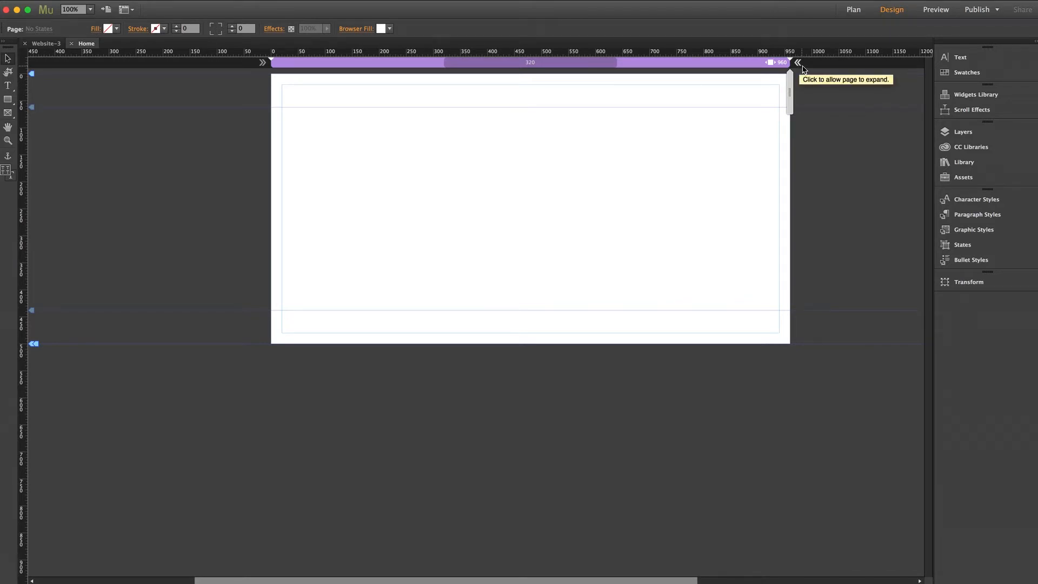
mouse_move(803, 83)
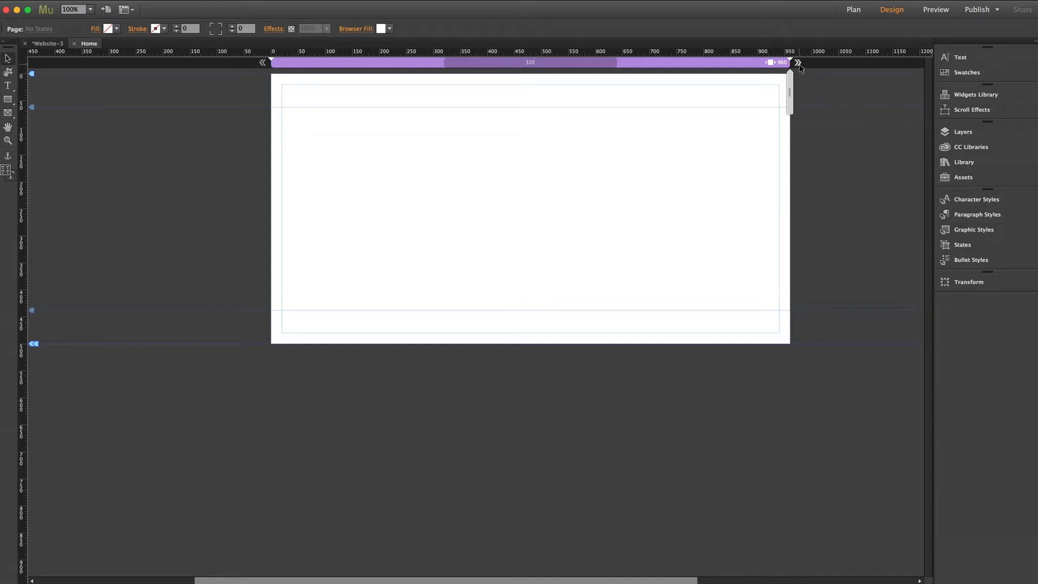
mouse_move(807, 100)
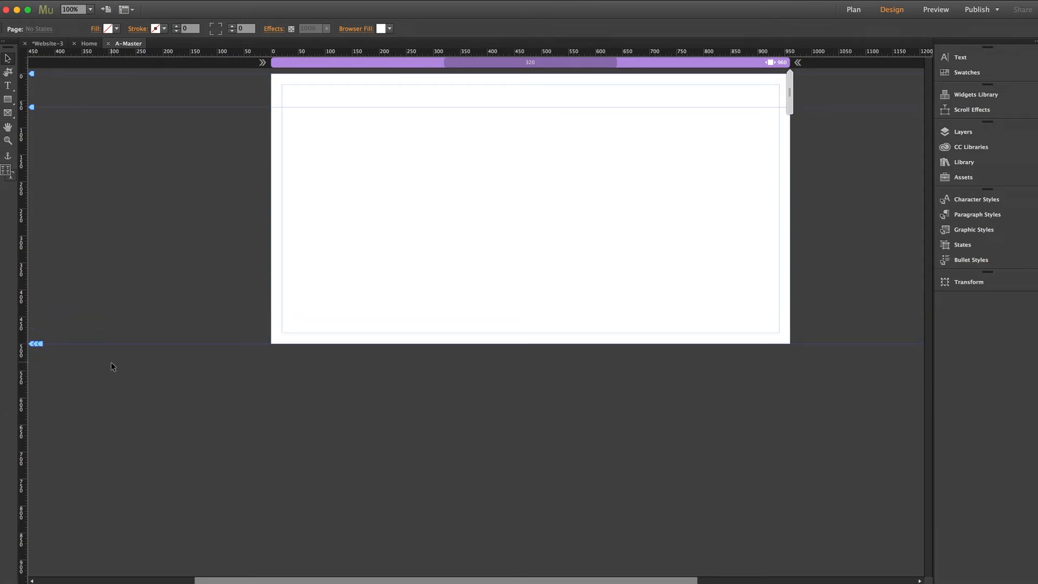
mouse_move(280, 342)
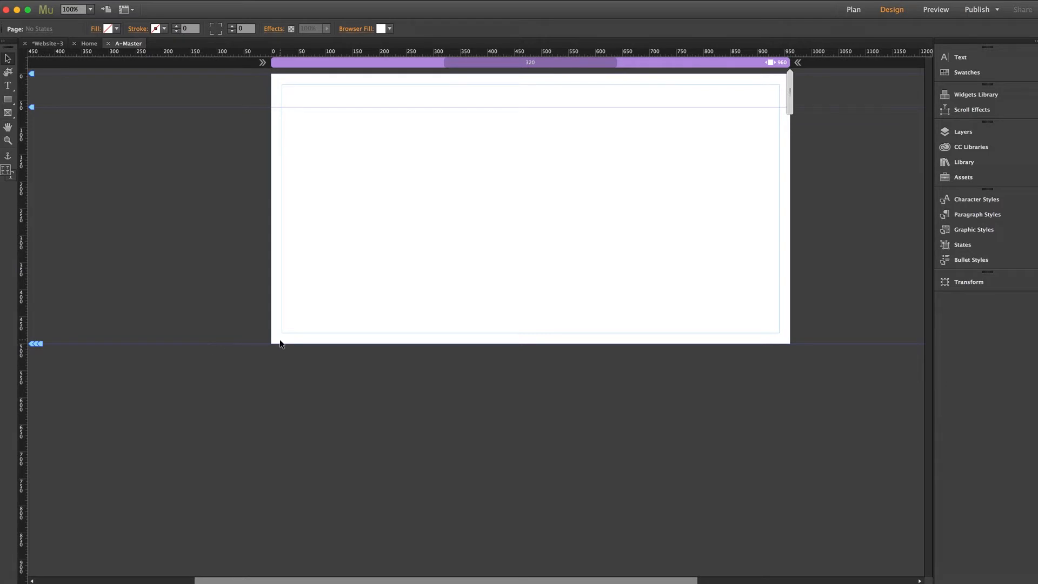
mouse_move(203, 316)
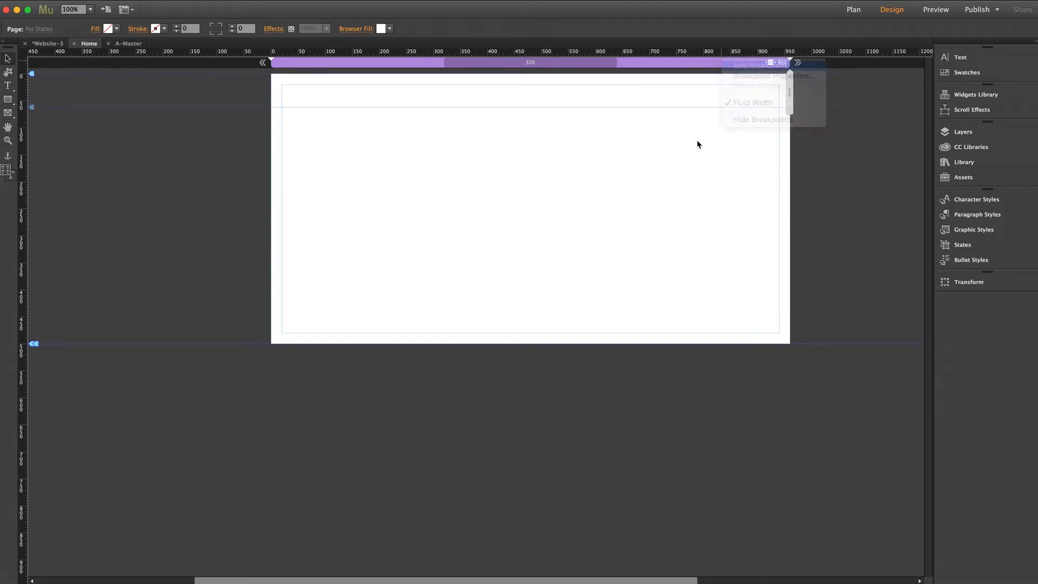
Add a 768-pixel fluid-width breakpoint to the Home page.
click(751, 64)
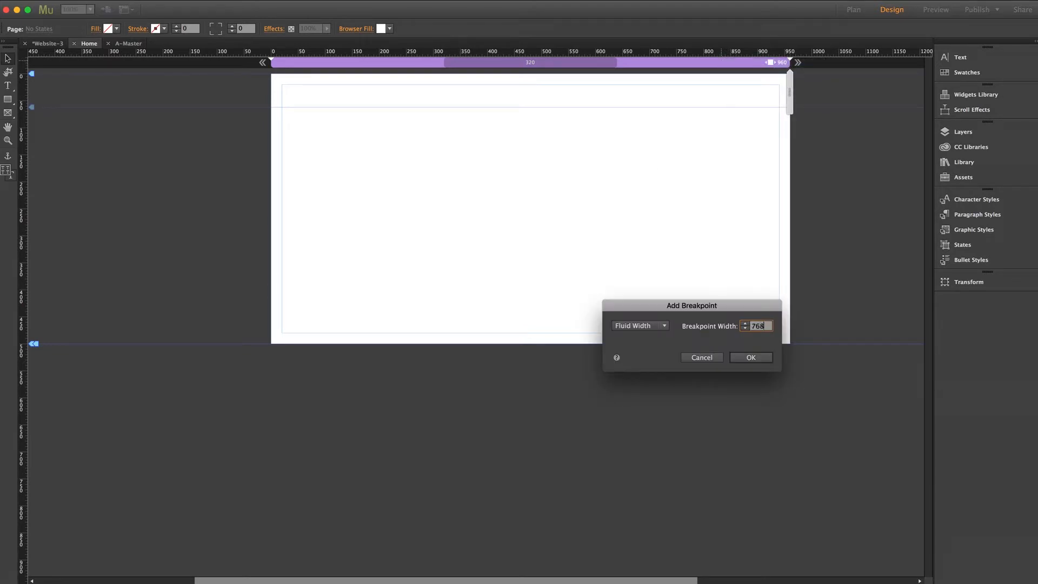
click(750, 358)
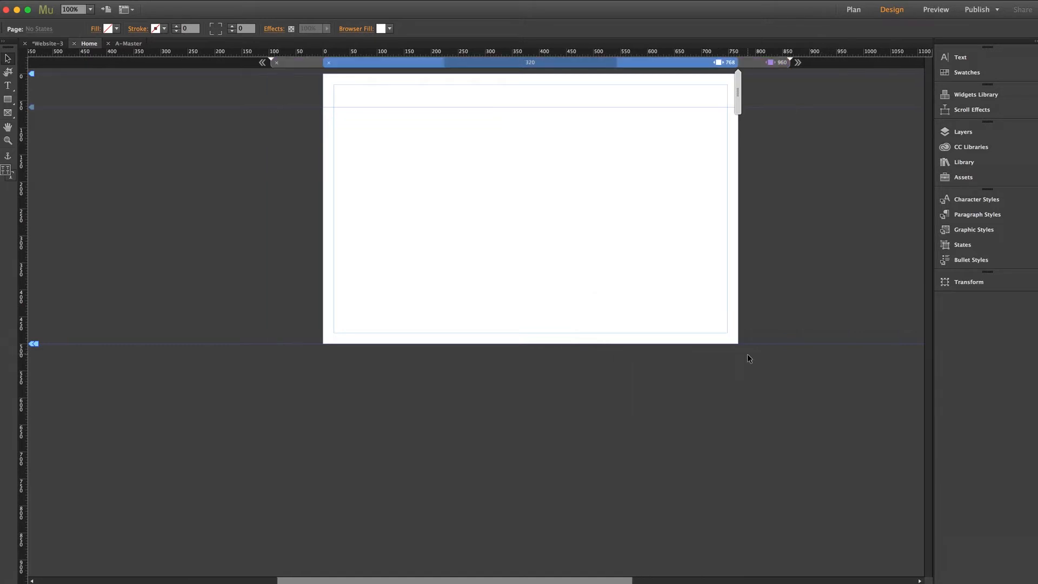
mouse_move(767, 66)
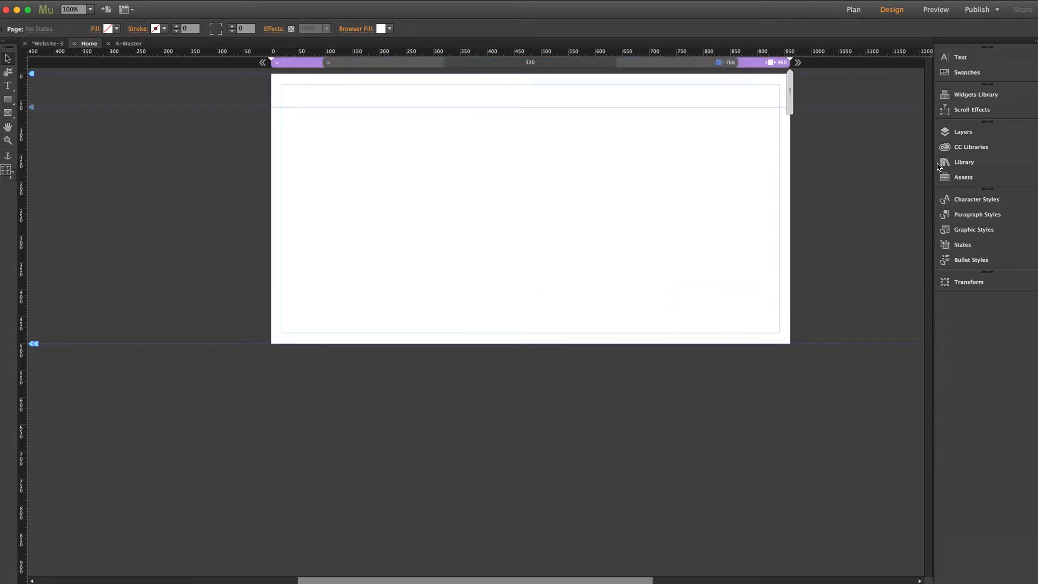
Place the Slide Reel item from the Library's MT Slider folder onto the Home page.
click(964, 162)
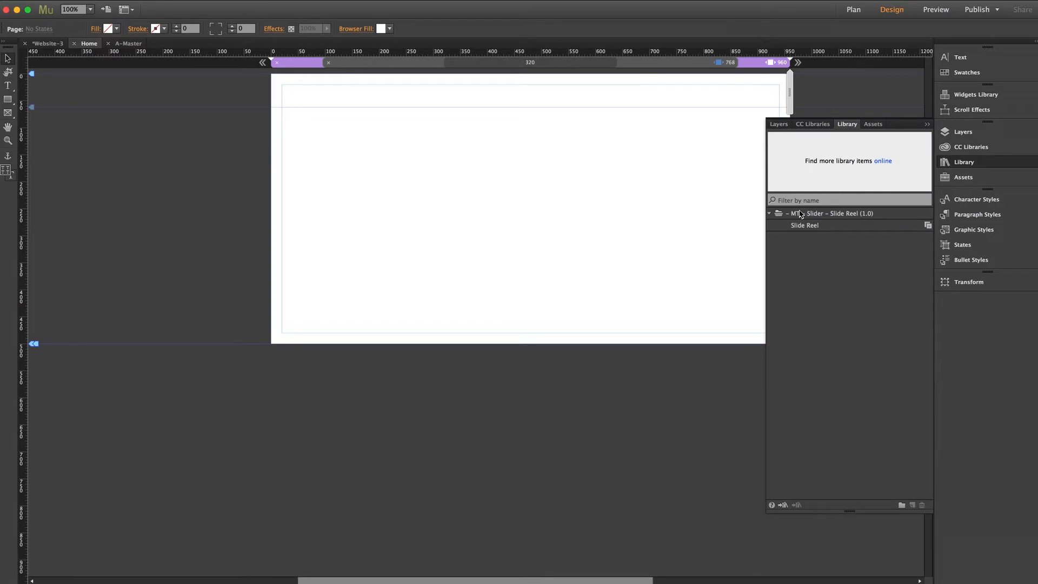
click(770, 213)
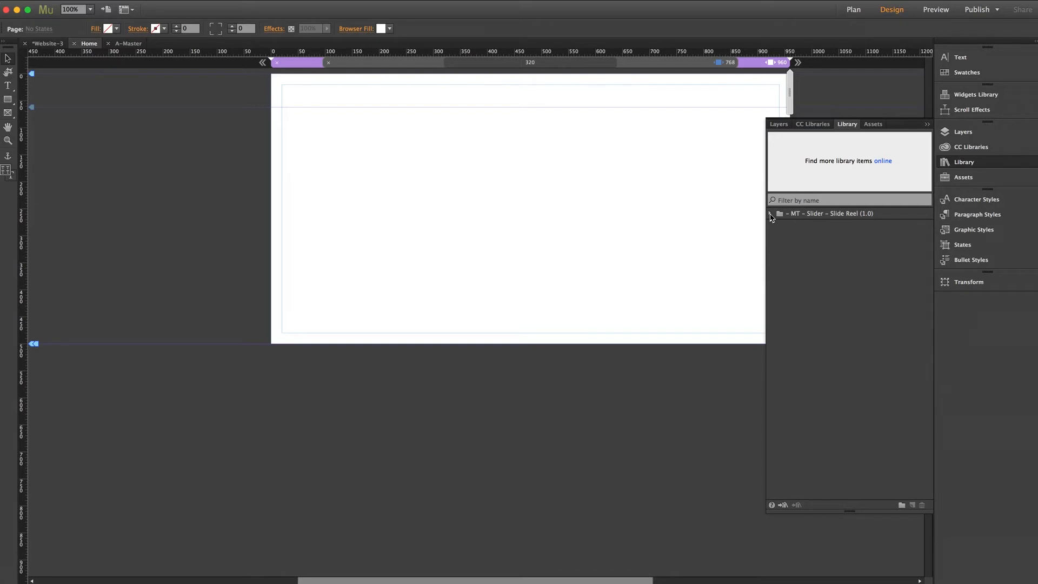
click(772, 213)
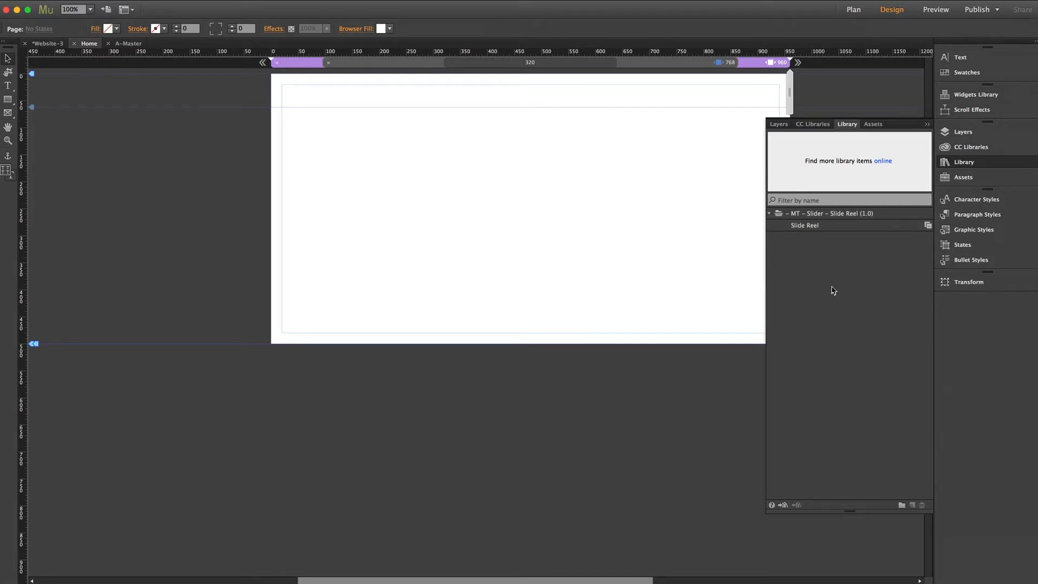
click(805, 225)
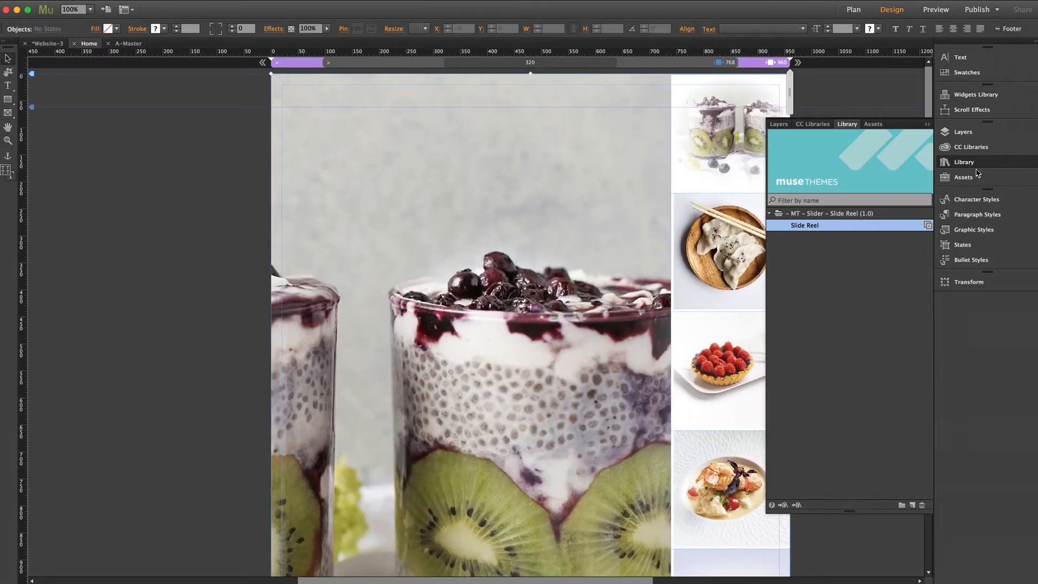
click(964, 162)
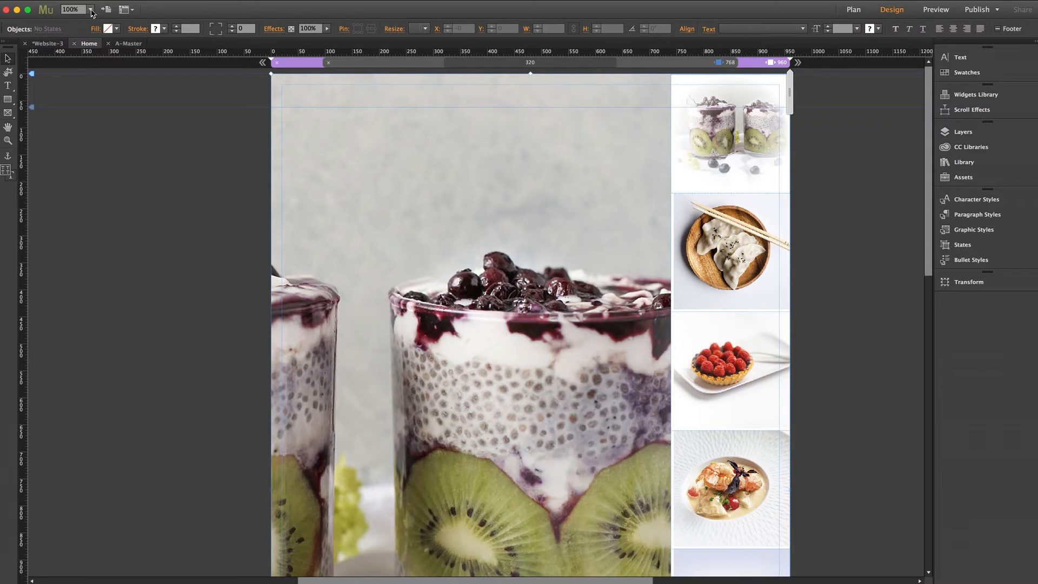
Zoom to 50% and move both Onload Animator widgets up beside the page top.
click(91, 10)
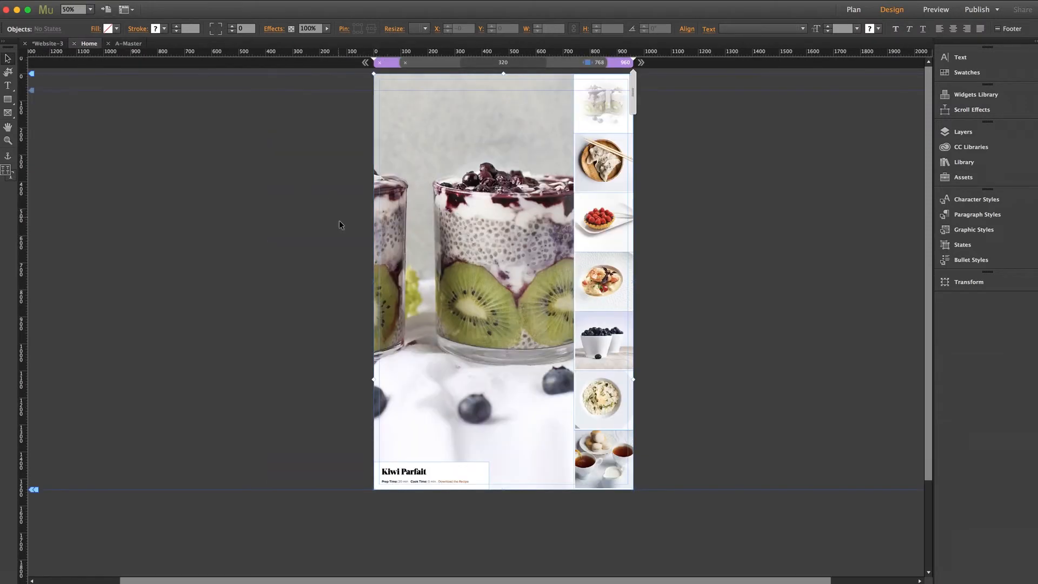
mouse_move(300, 217)
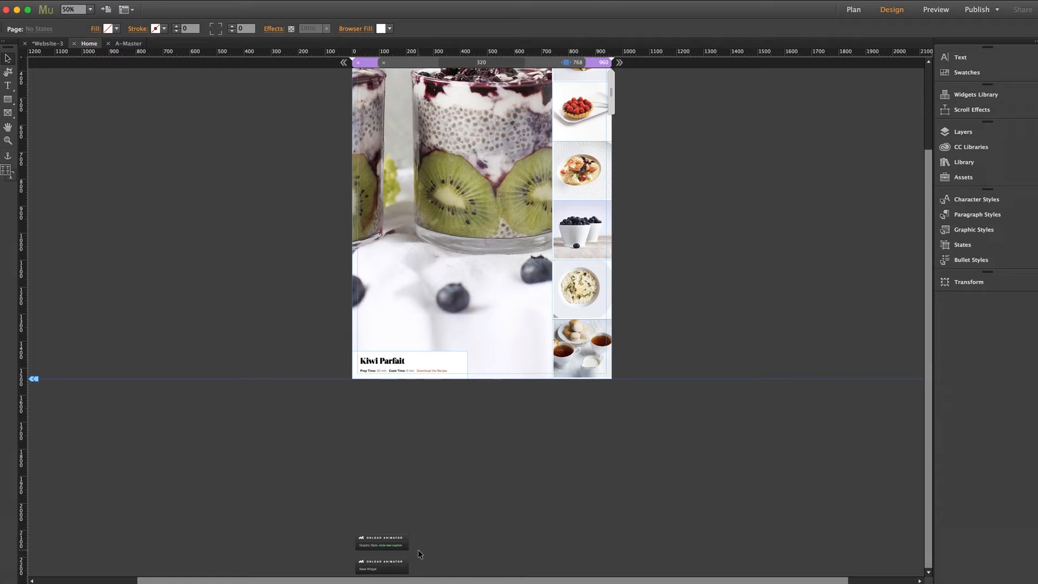
mouse_move(420, 550)
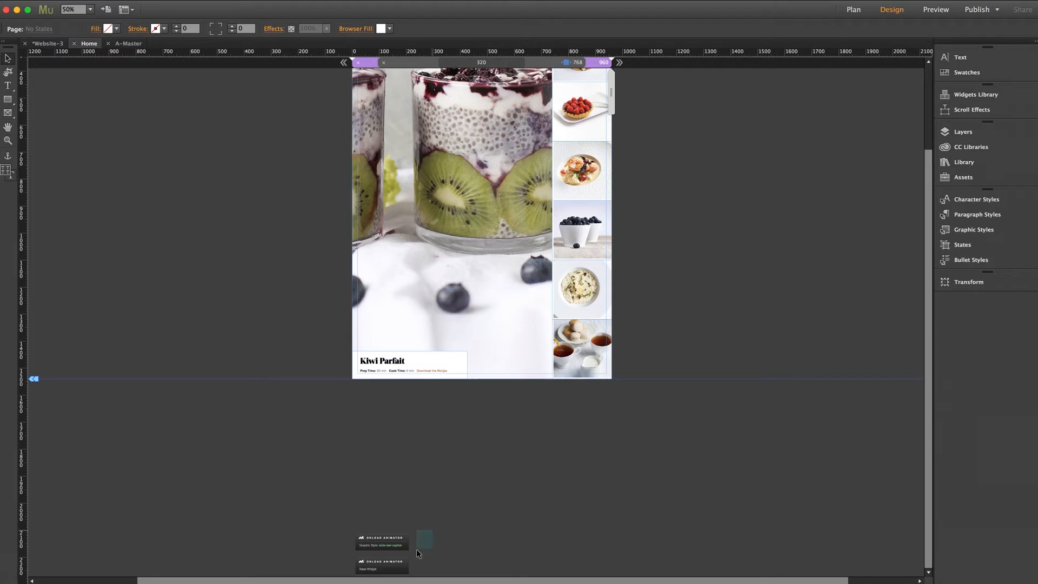
click(381, 553)
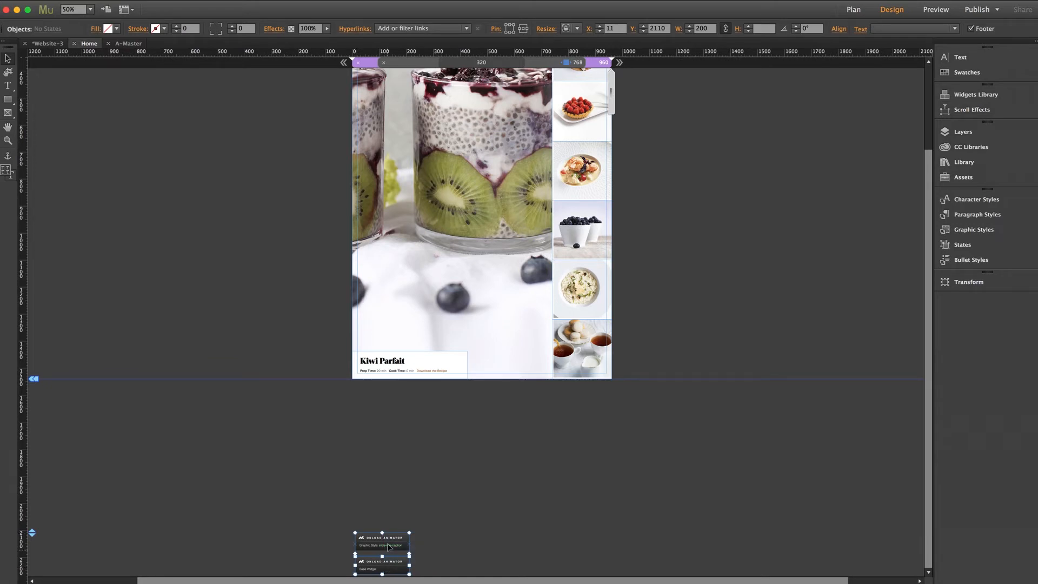
drag(382, 552, 271, 224)
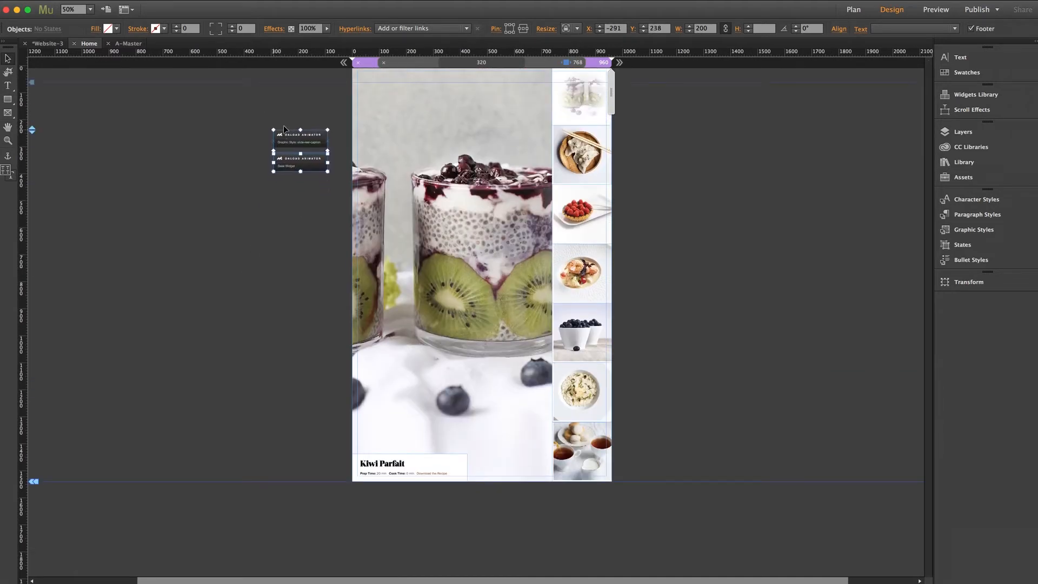
click(295, 260)
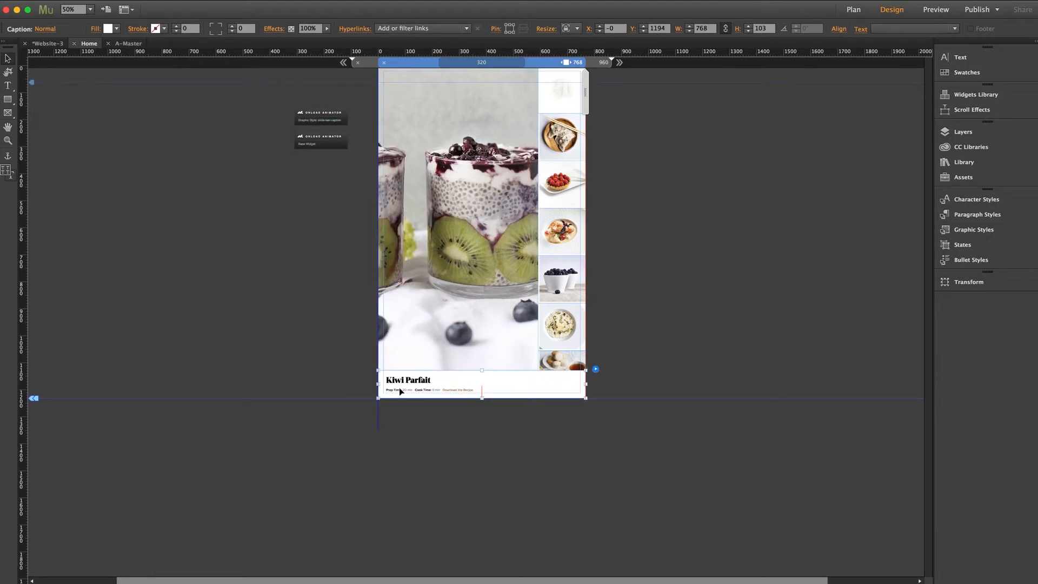
click(671, 362)
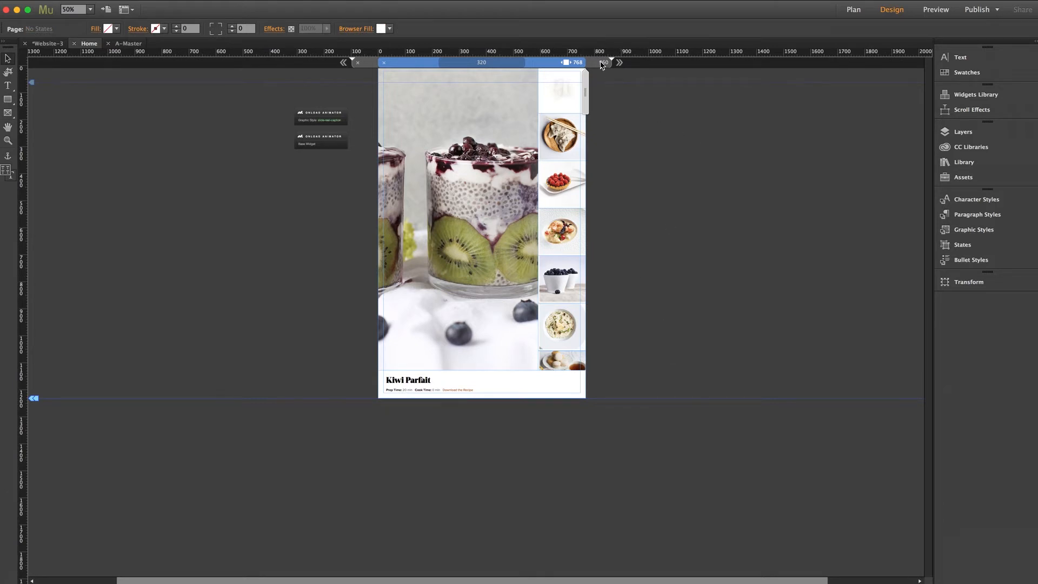
click(602, 63)
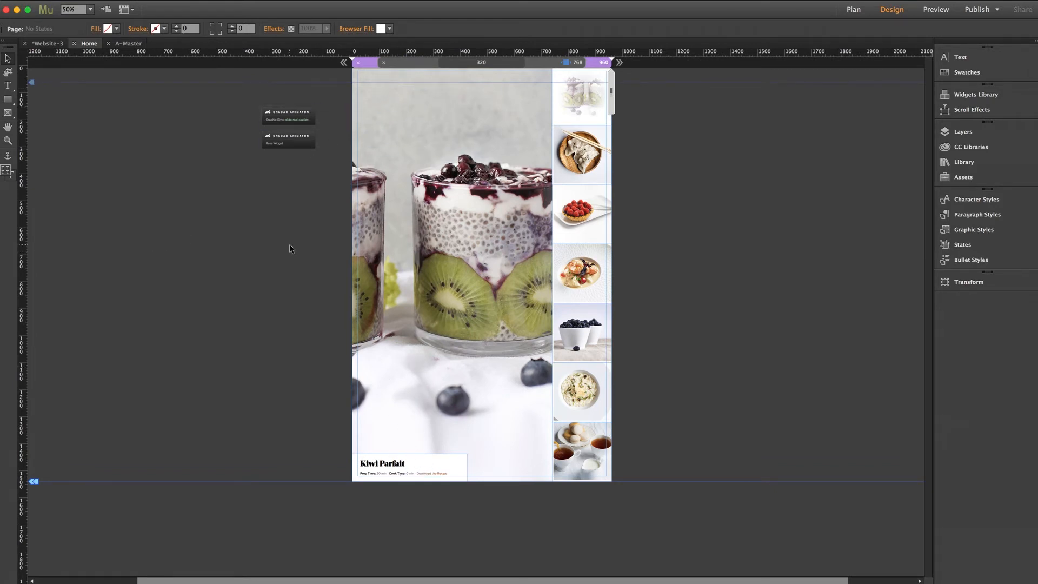
click(90, 9)
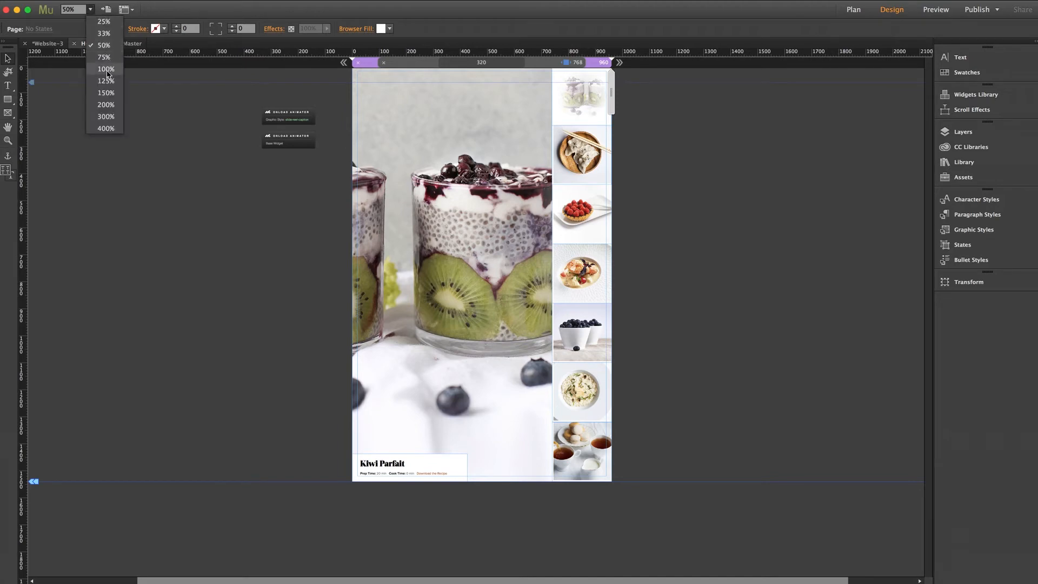
click(105, 68)
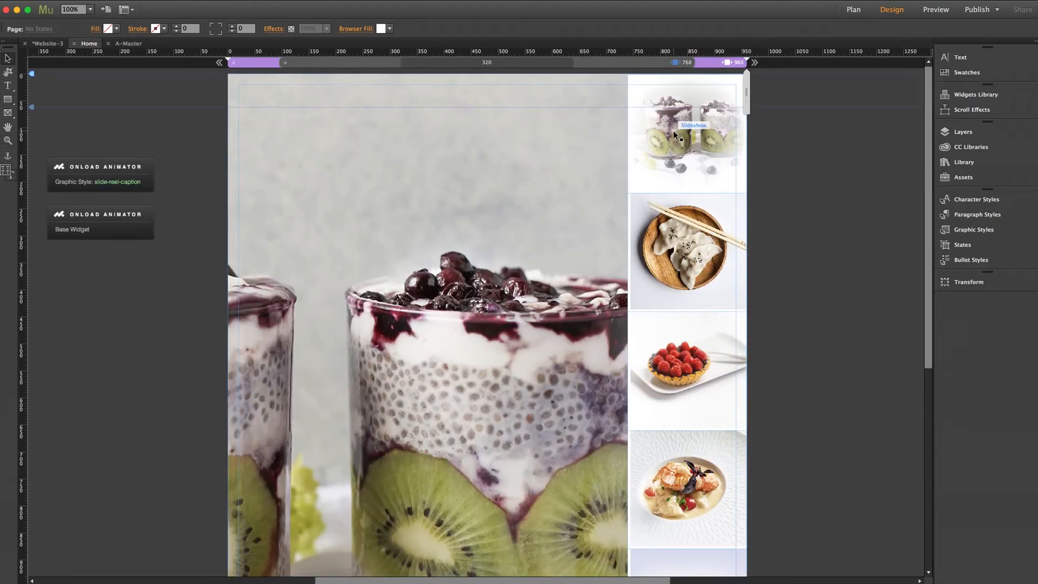
click(693, 125)
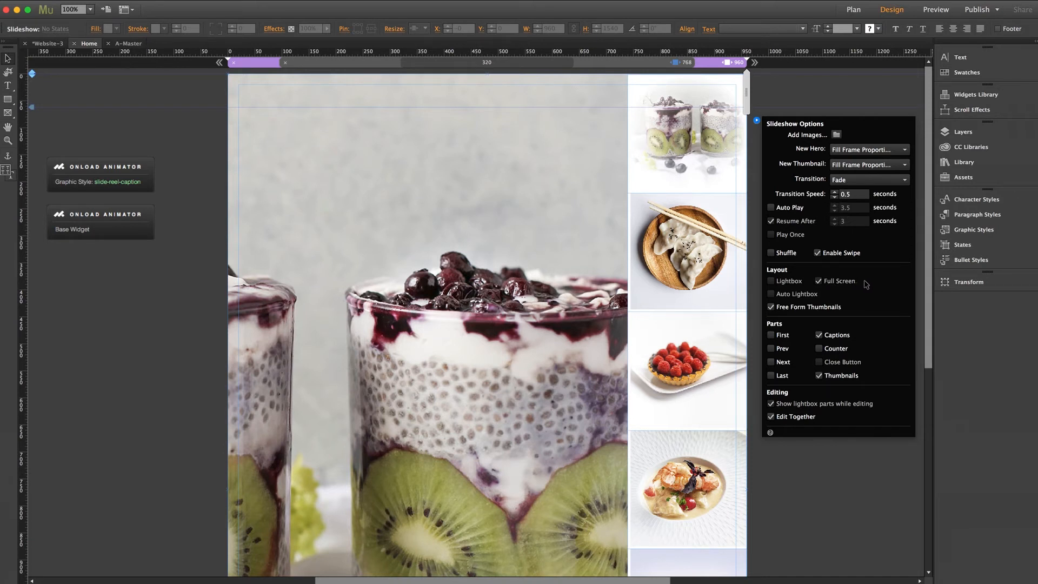
mouse_move(781, 98)
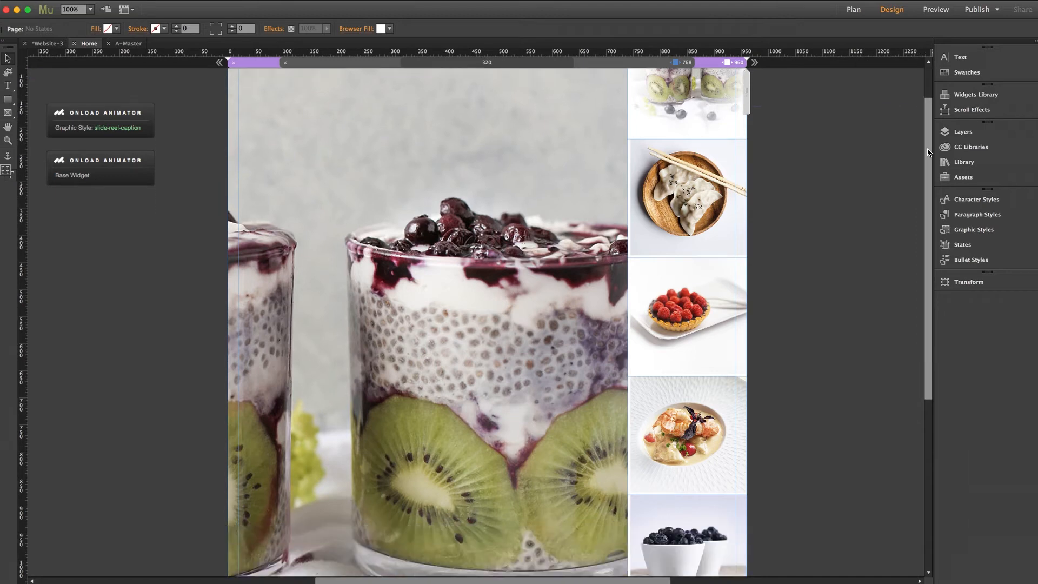
scroll(down, 3)
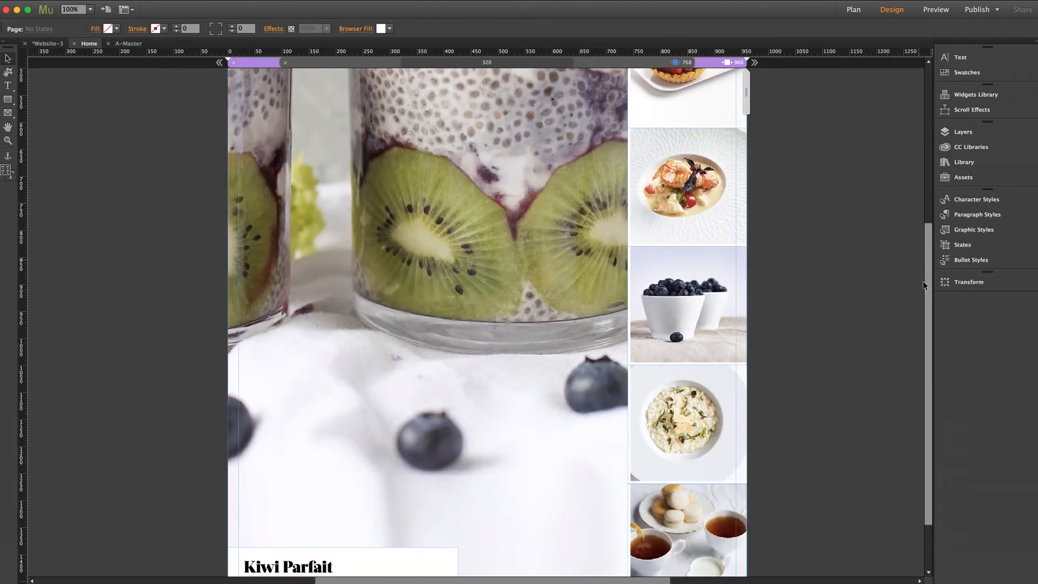
scroll(down, 3)
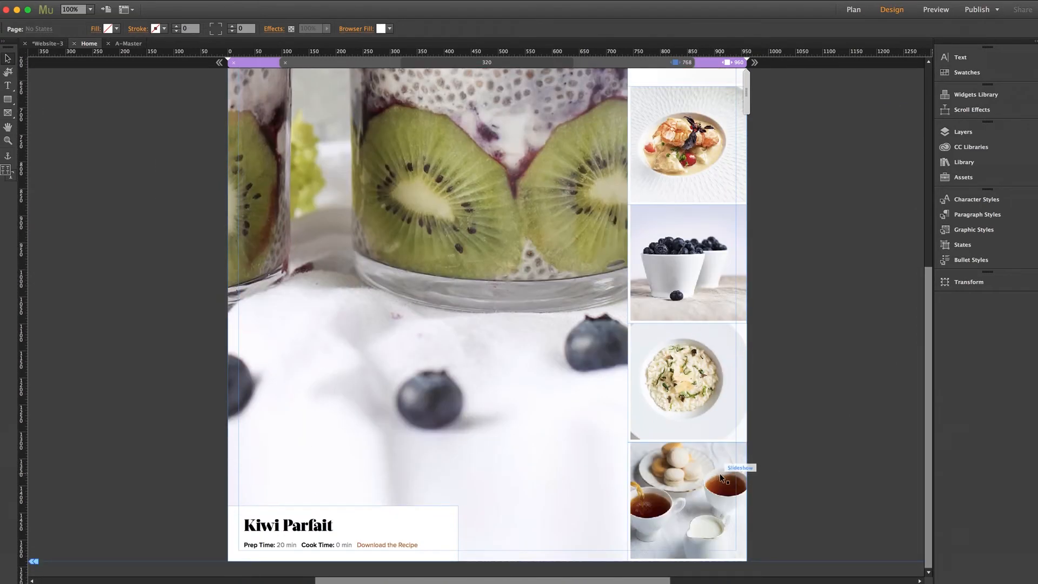
mouse_move(932, 403)
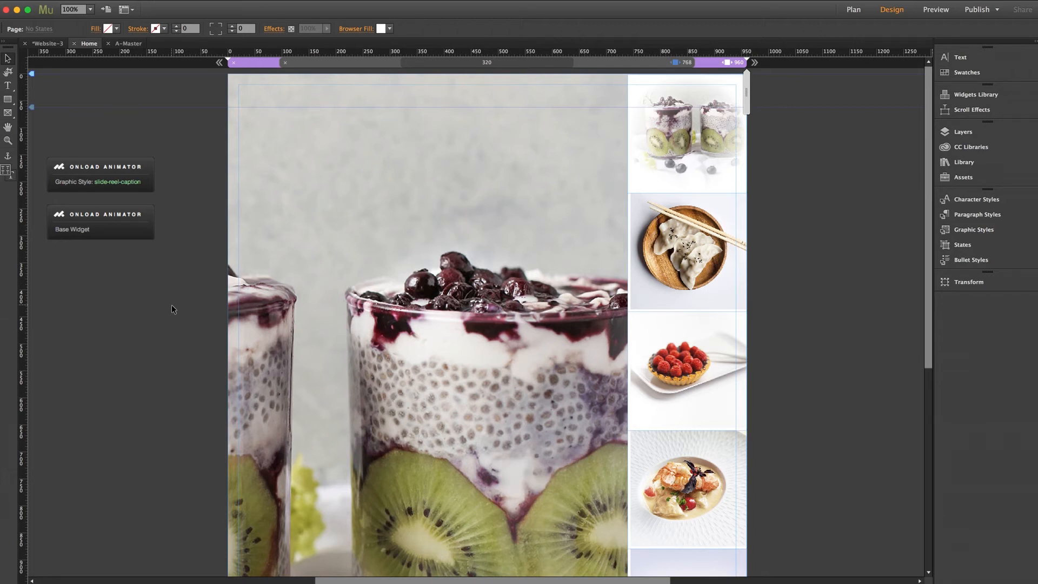
mouse_move(502, 253)
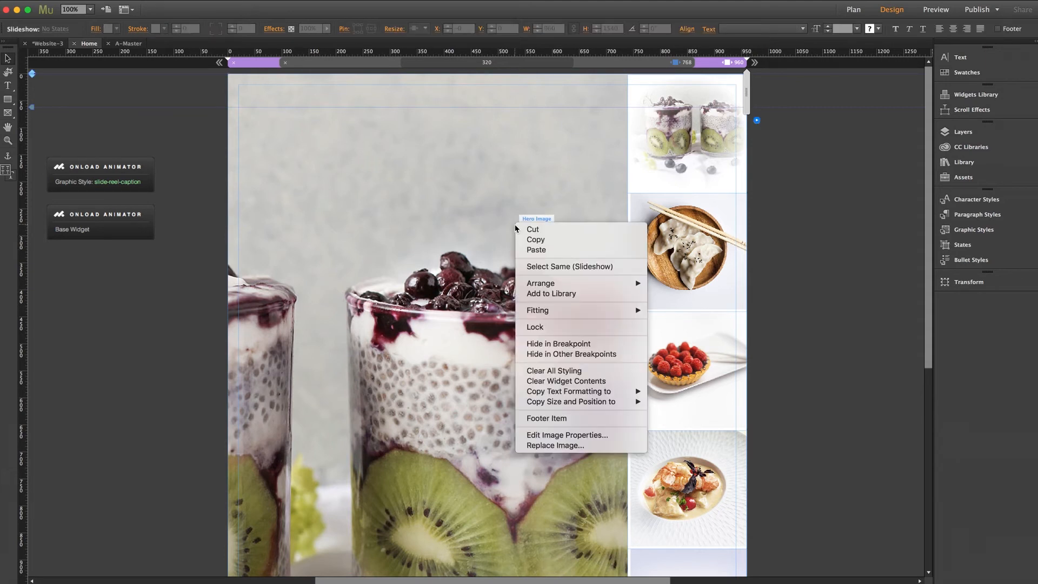
mouse_move(566, 380)
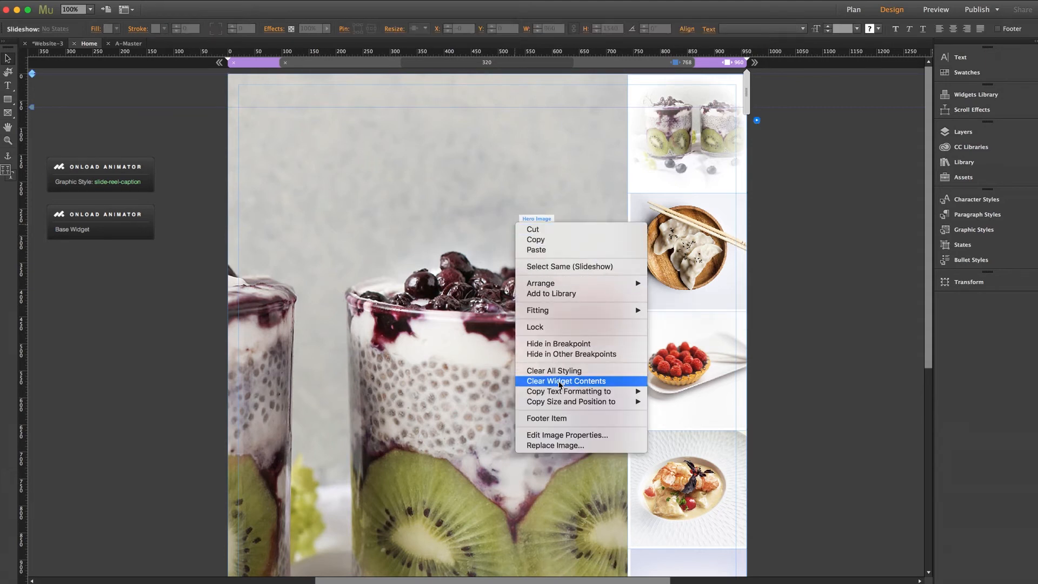
Clear the slideshow widget contents, leaving empty hero and thumbnail placeholders.
click(566, 380)
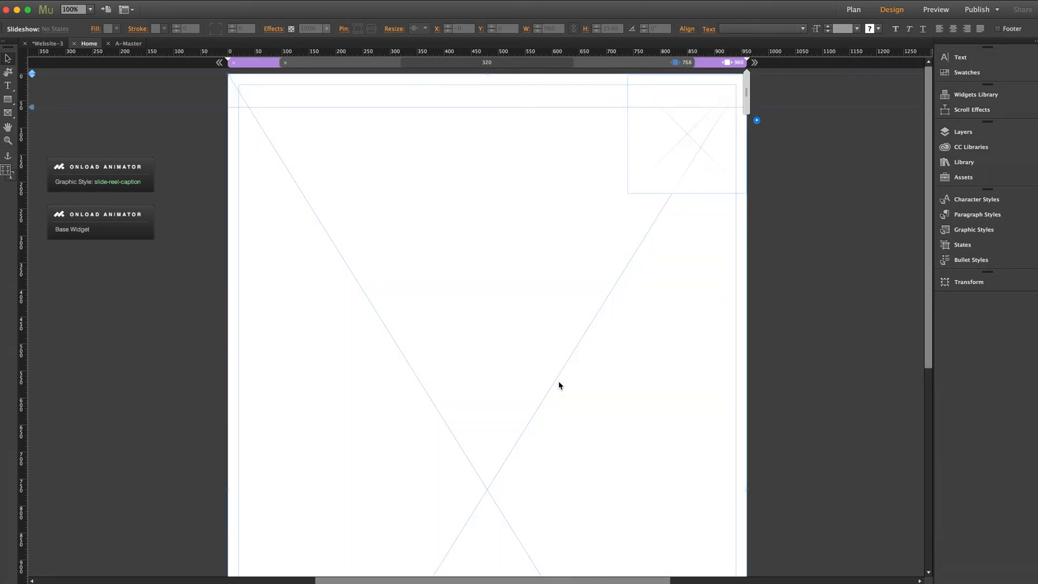
mouse_move(827, 263)
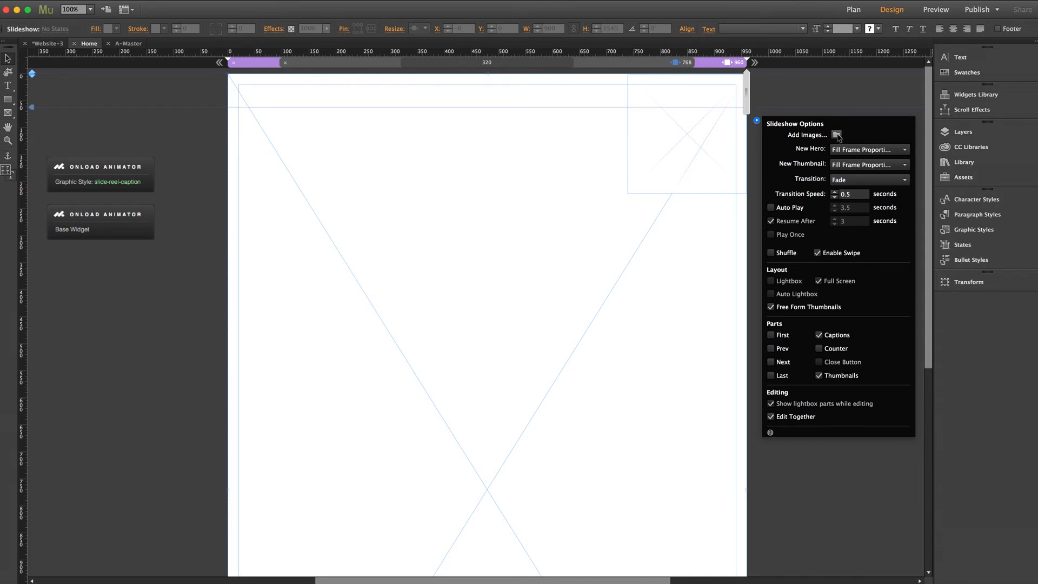
Add the four thumbnail_album wedding JPEGs to the slideshow.
click(835, 135)
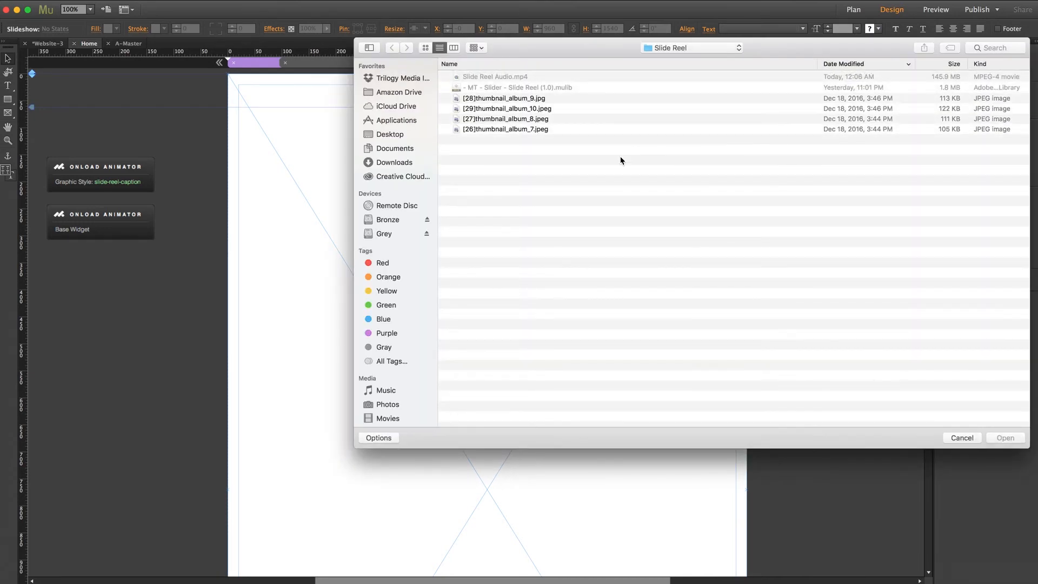
mouse_move(493, 162)
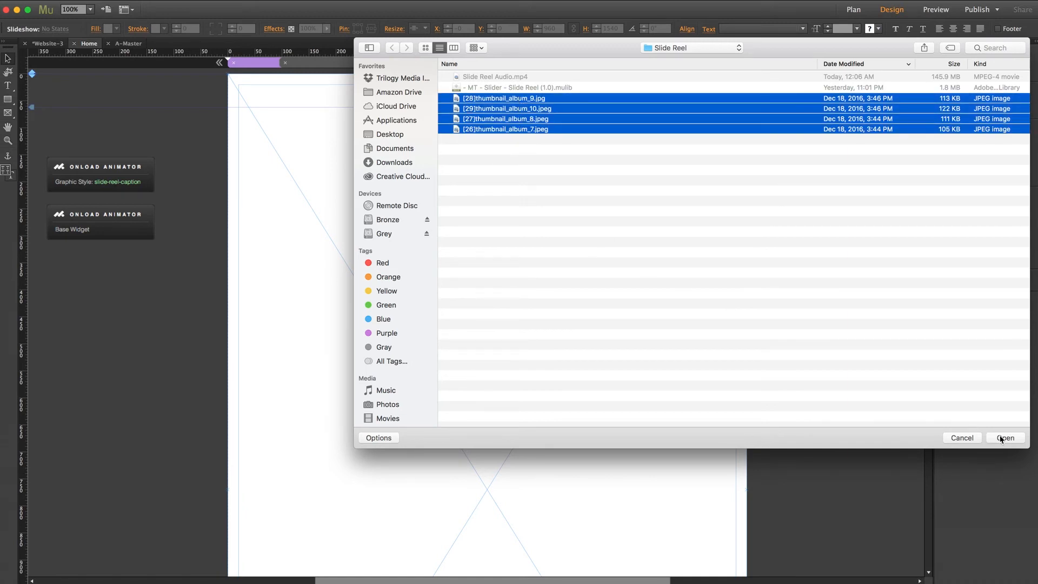
click(1005, 437)
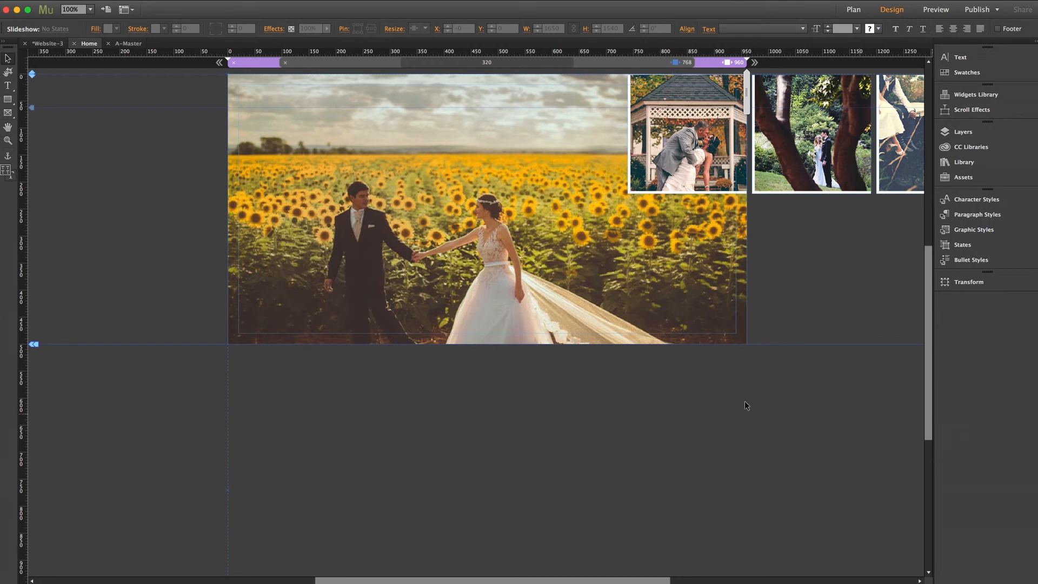
mouse_move(371, 359)
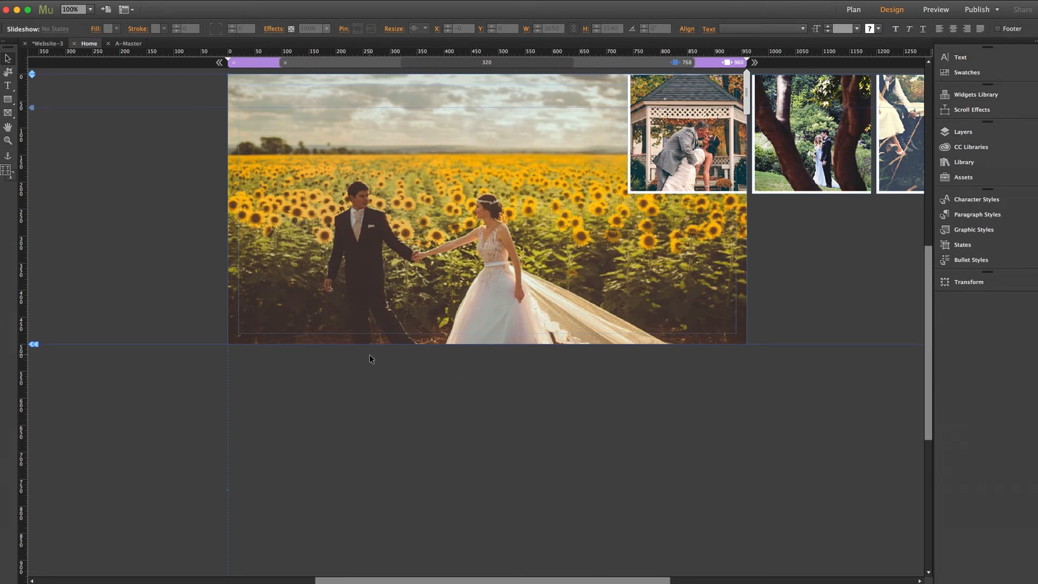
mouse_move(808, 161)
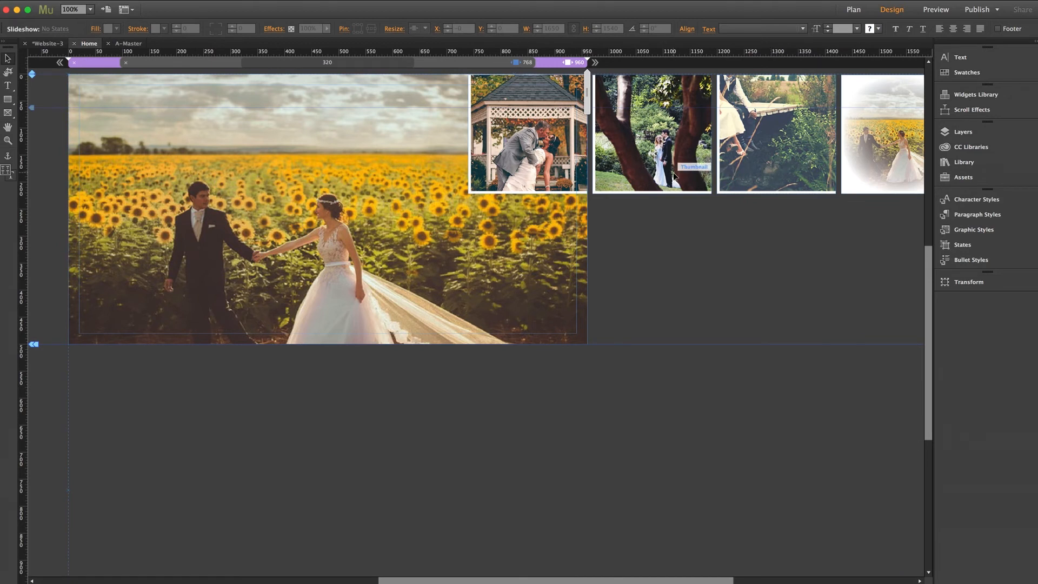
mouse_move(670, 150)
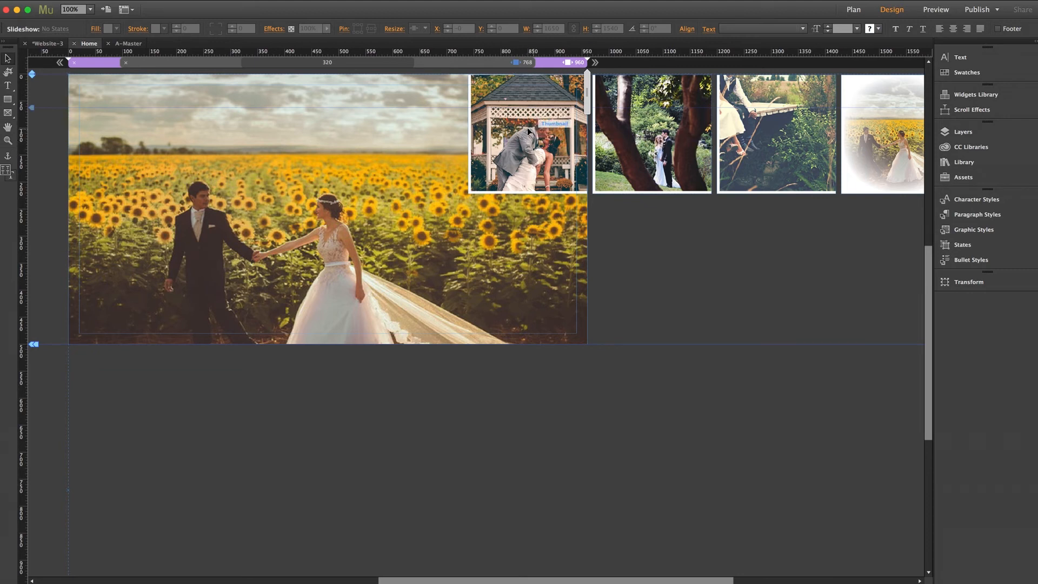
Drag the tree-framed couple and sunflower thumbnails into one vertical column on the right.
click(651, 132)
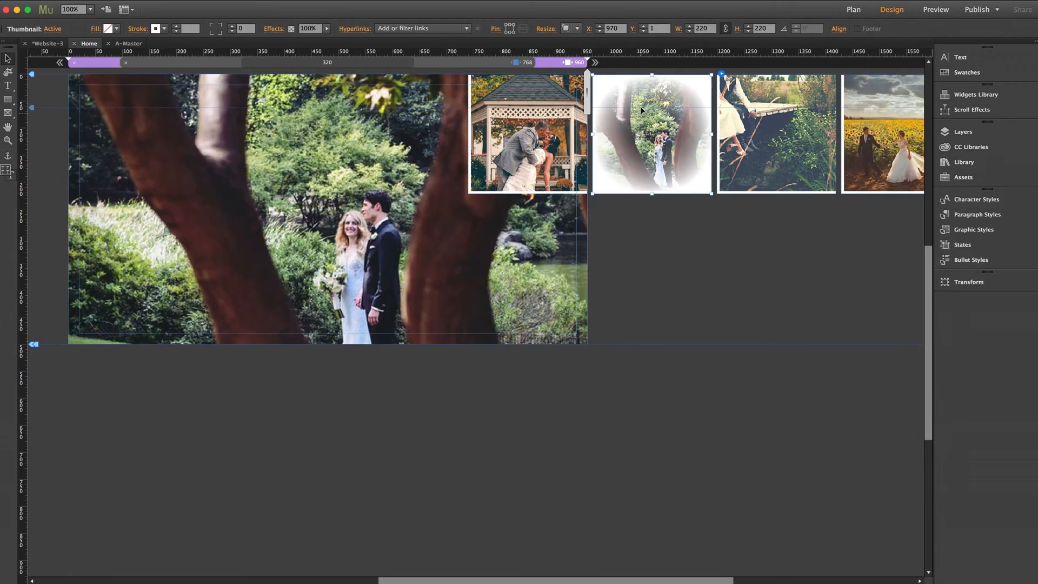
drag(651, 133, 527, 252)
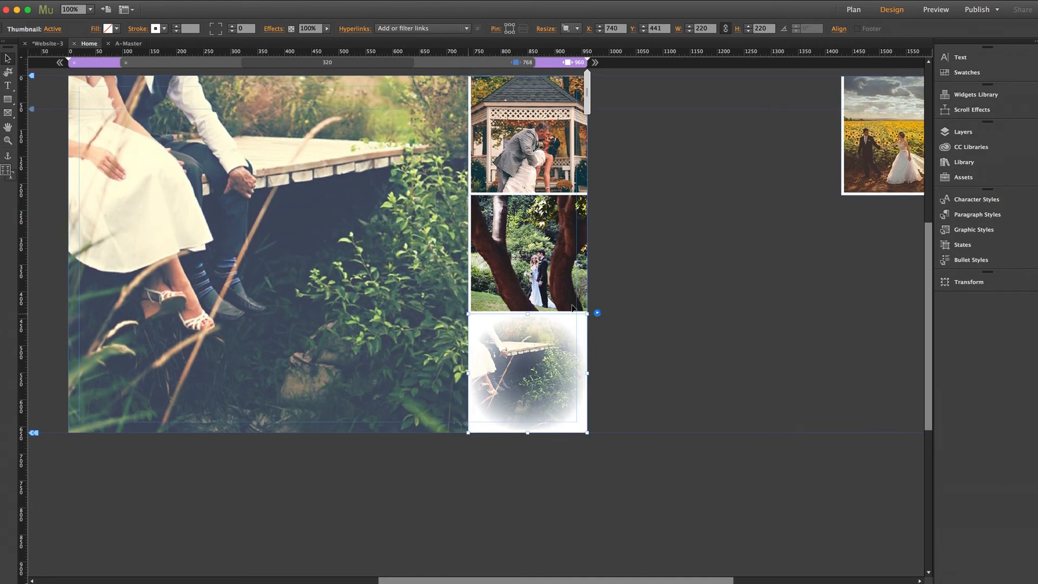
drag(526, 371, 559, 443)
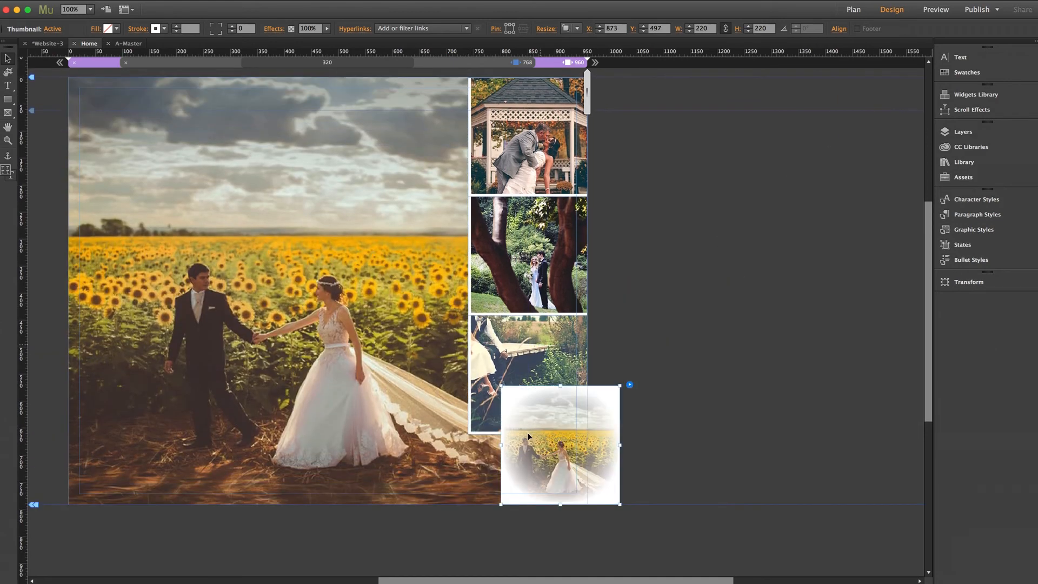
drag(559, 443, 528, 494)
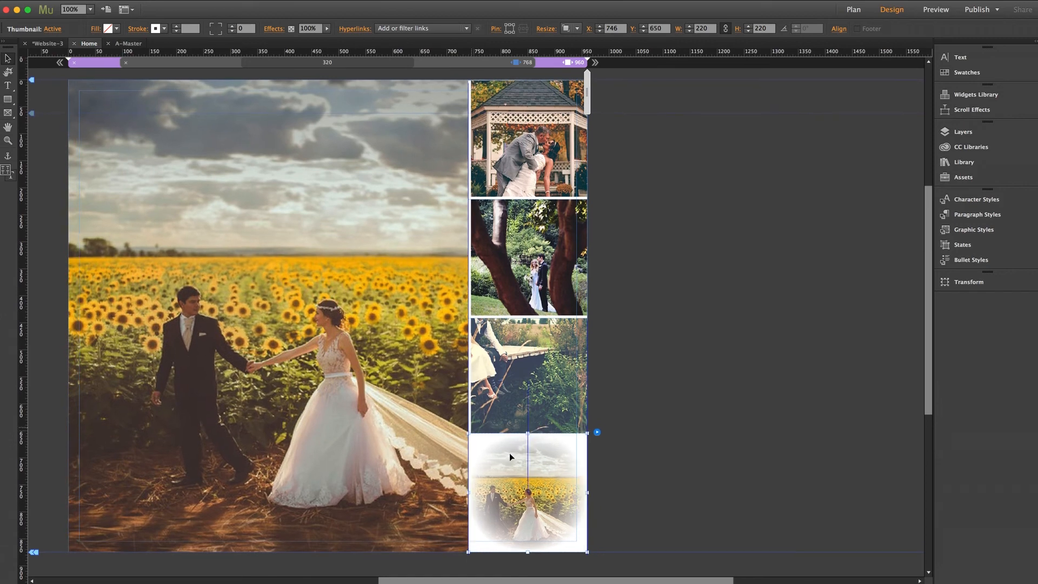
drag(509, 455, 526, 493)
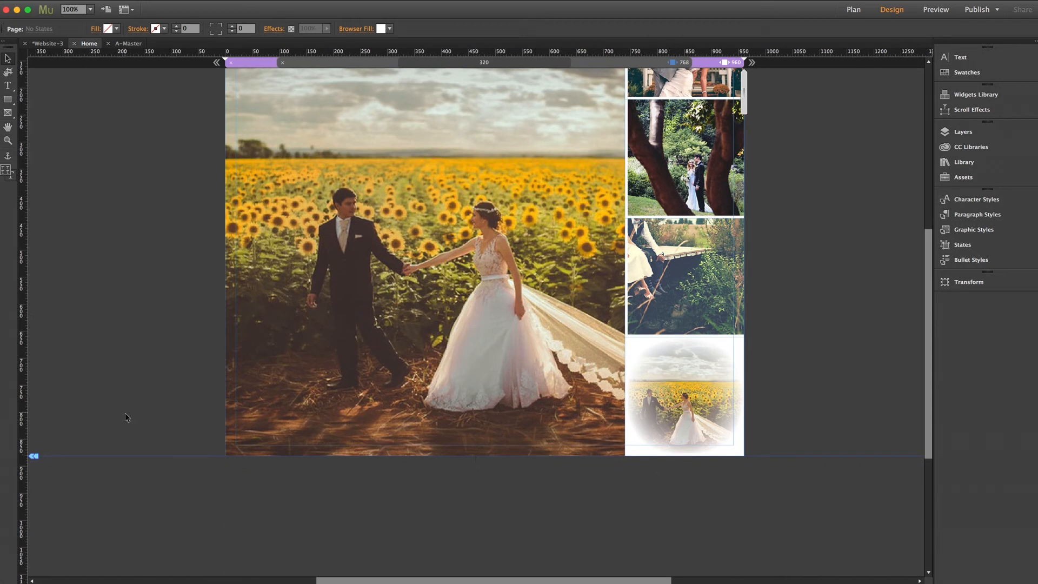
mouse_move(143, 373)
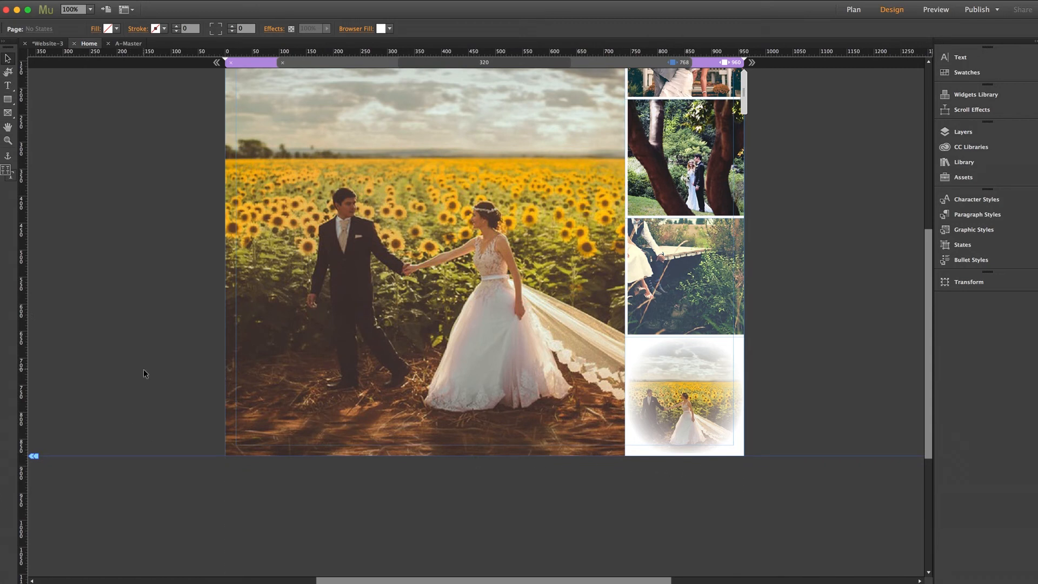
Select the Kiwi Parfait caption box below the slideshow.
scroll(down, 3)
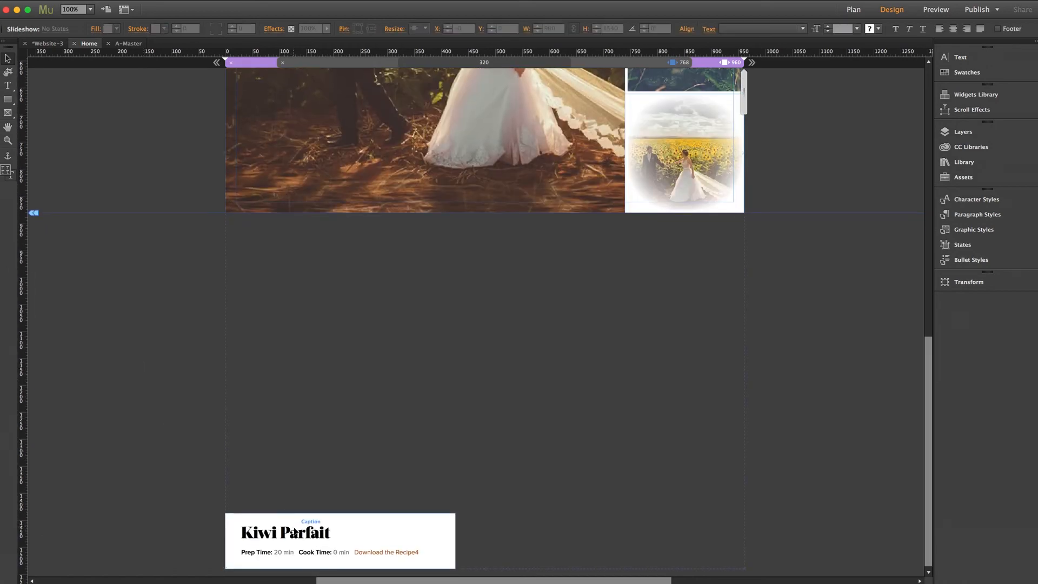
click(285, 533)
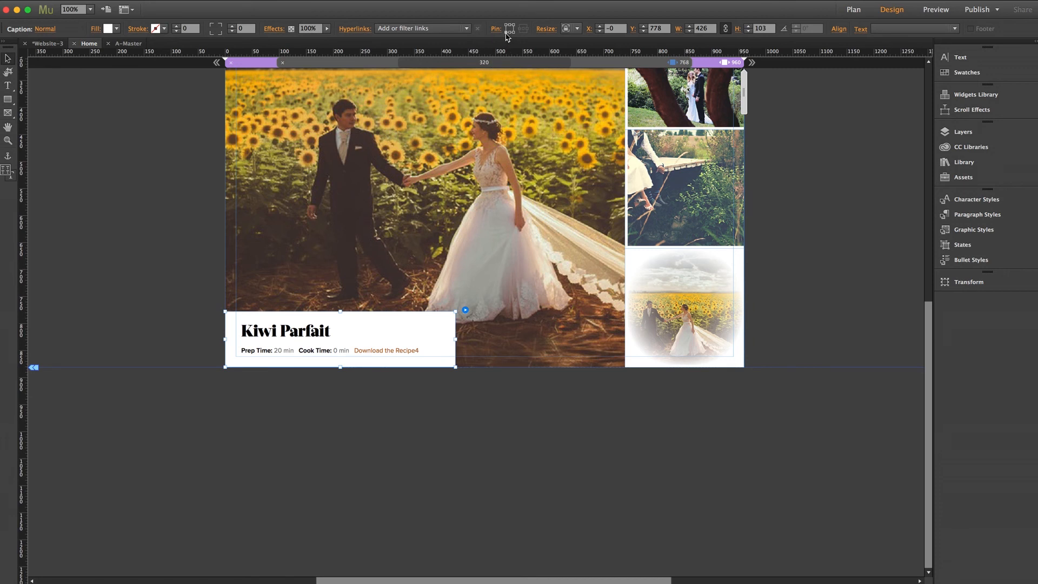
mouse_move(182, 269)
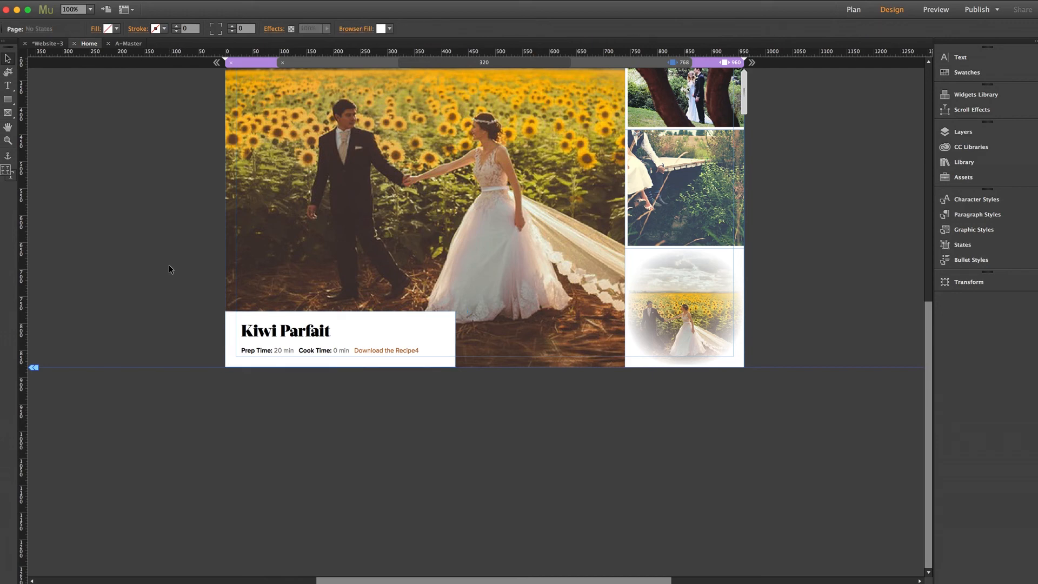
scroll(down, 3)
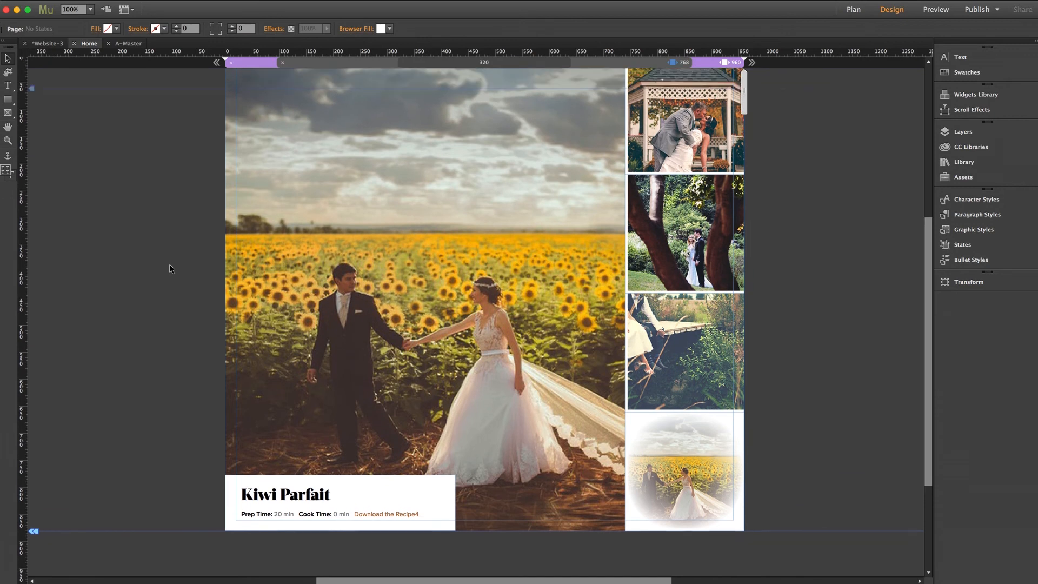
mouse_move(683, 221)
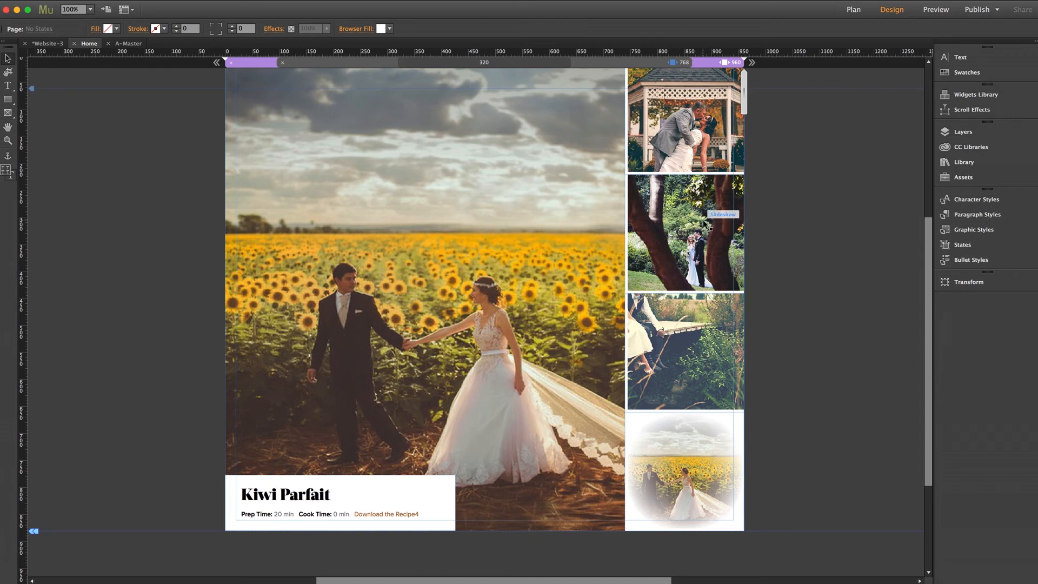
mouse_move(703, 228)
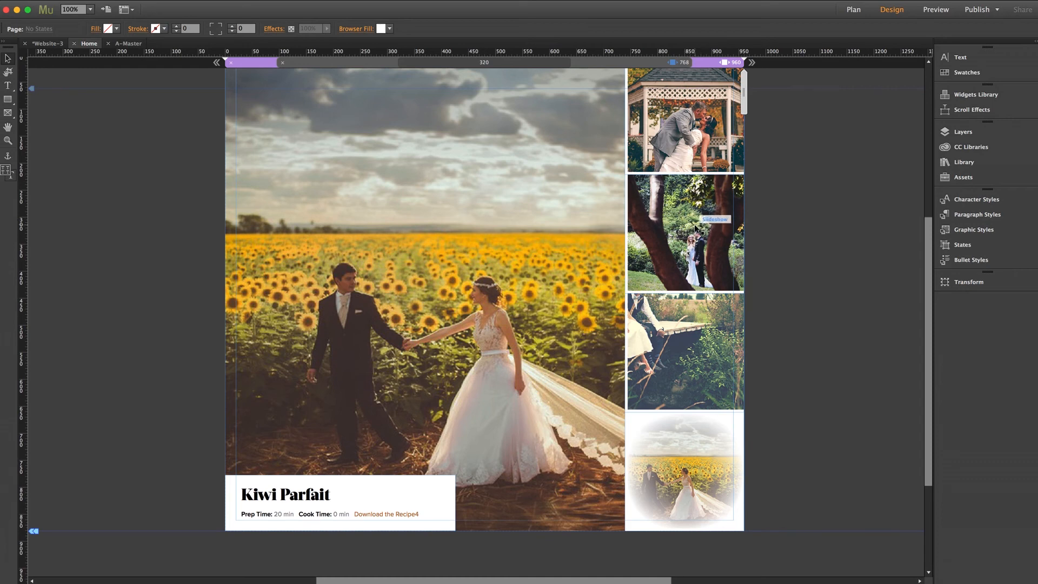
Open the tree-framed couple thumbnail's context menu and dismiss it without changes.
right_click(683, 234)
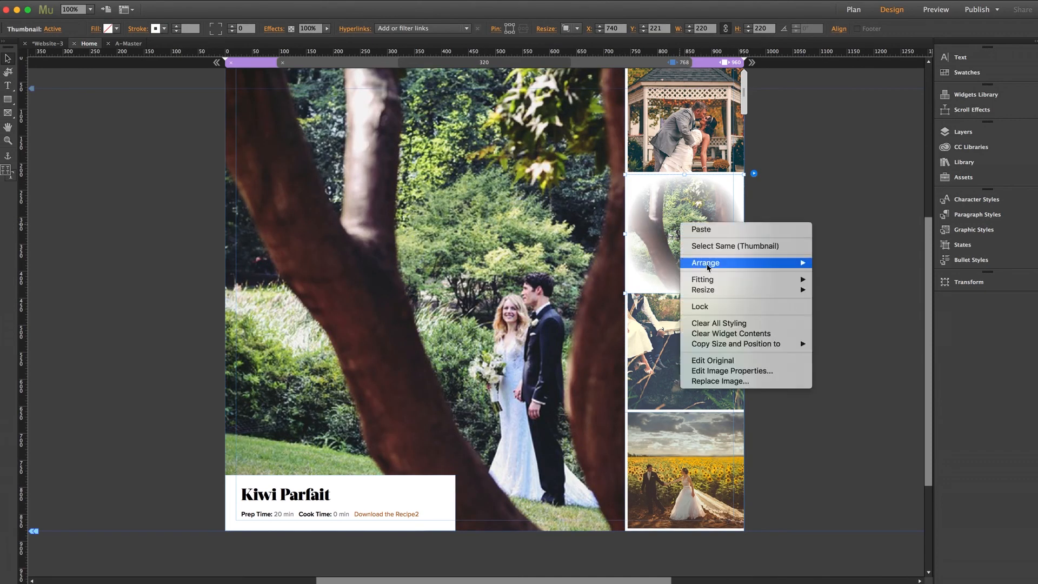
mouse_move(702, 279)
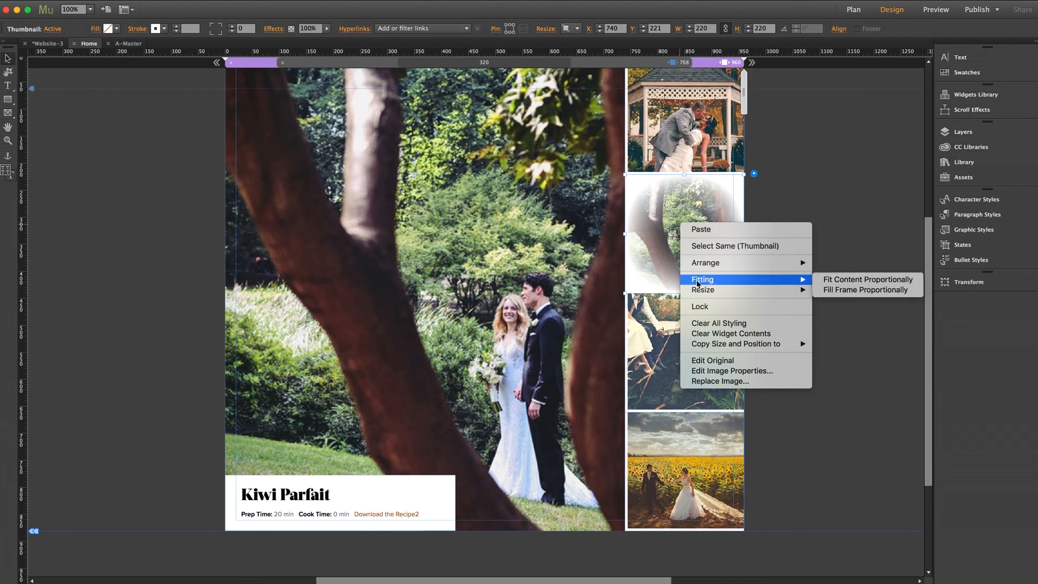
mouse_move(809, 282)
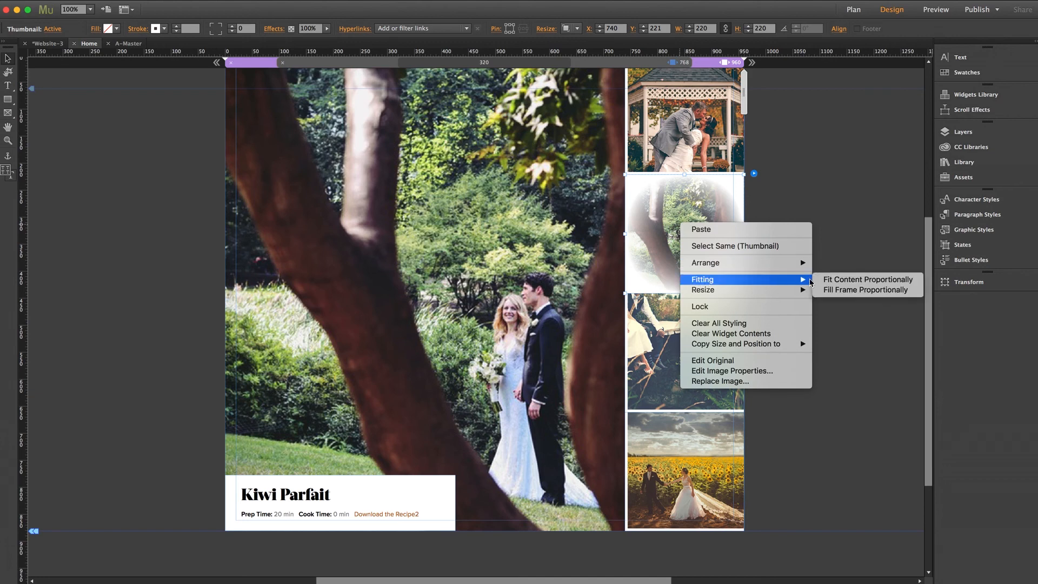
mouse_move(866, 290)
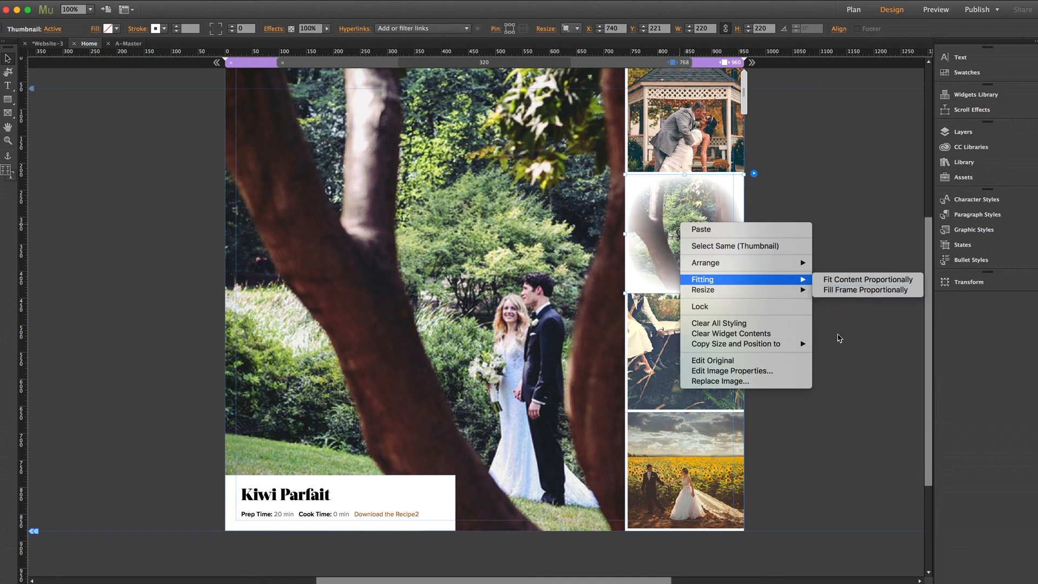
click(867, 279)
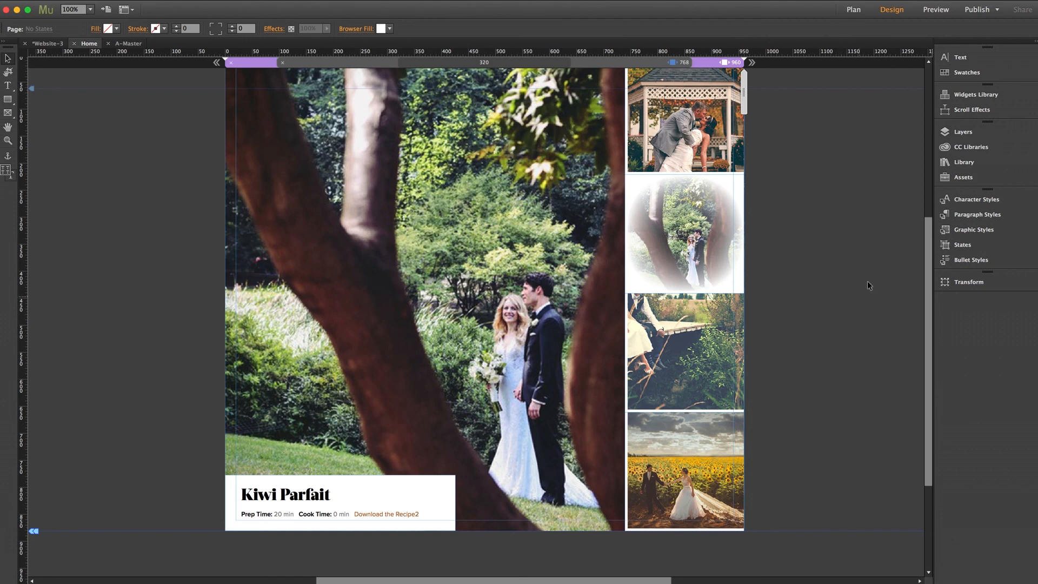